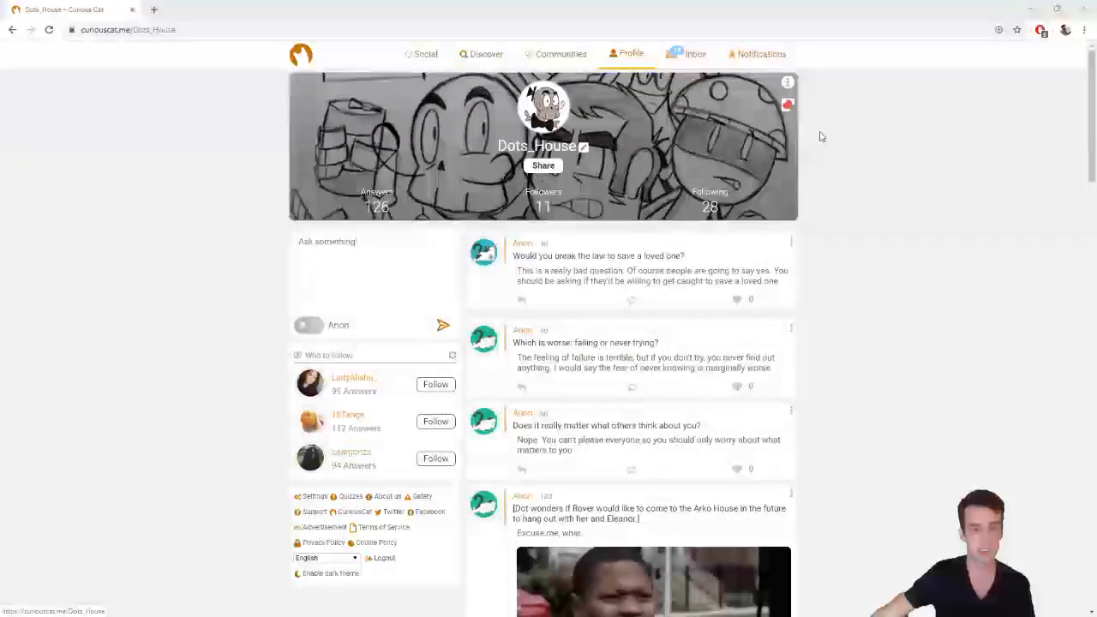
{"action": "mouse_move", "coordinate": [830, 159]}
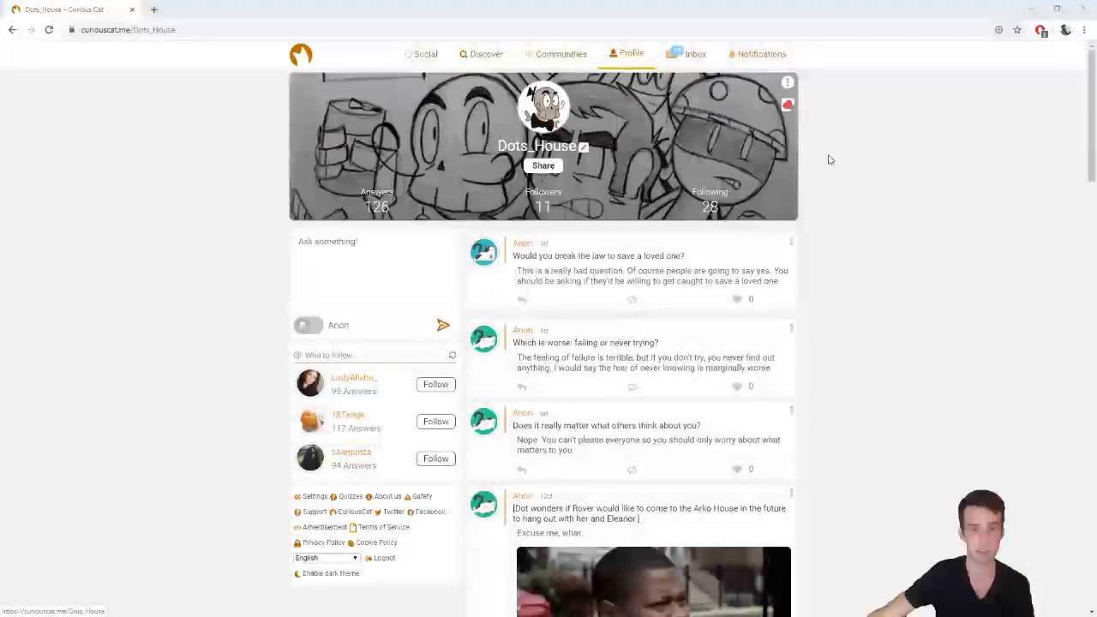
{"action": "mouse_move", "coordinate": [864, 163]}
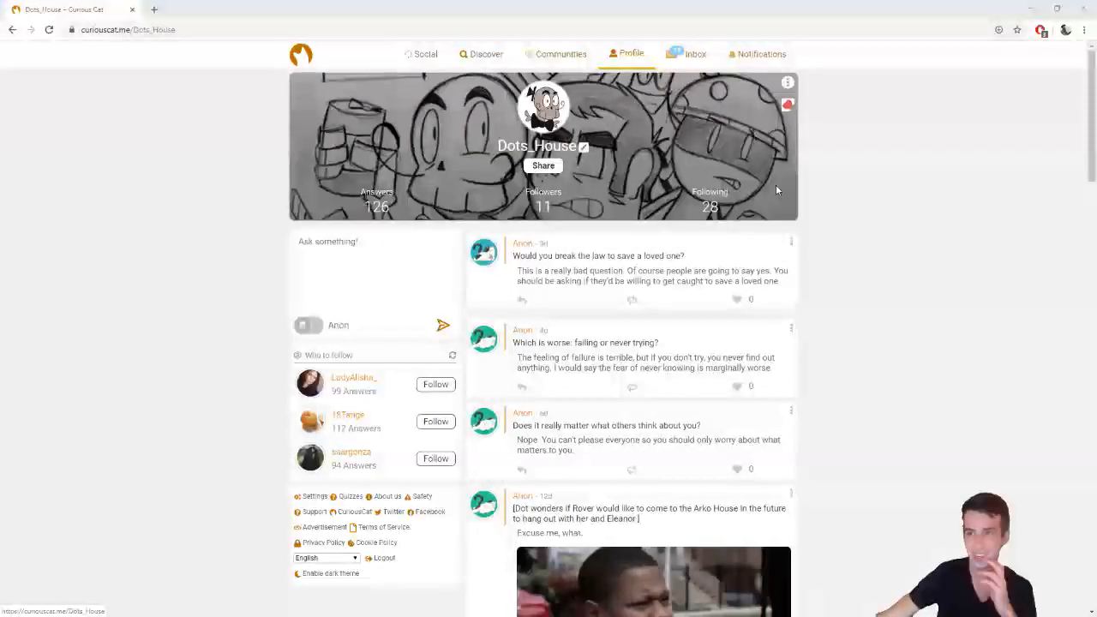
{"action": "mouse_move", "coordinate": [737, 195]}
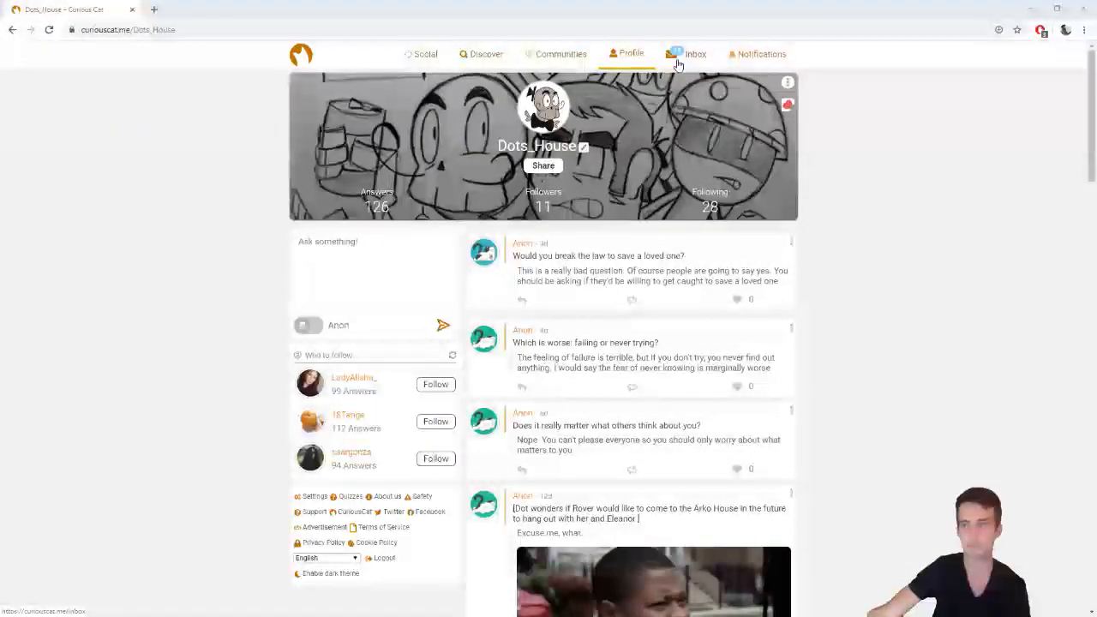
Switch Curious Cat from the profile page to the inbox of received anonymous questions
{"action": "left_click", "coordinate": [696, 54]}
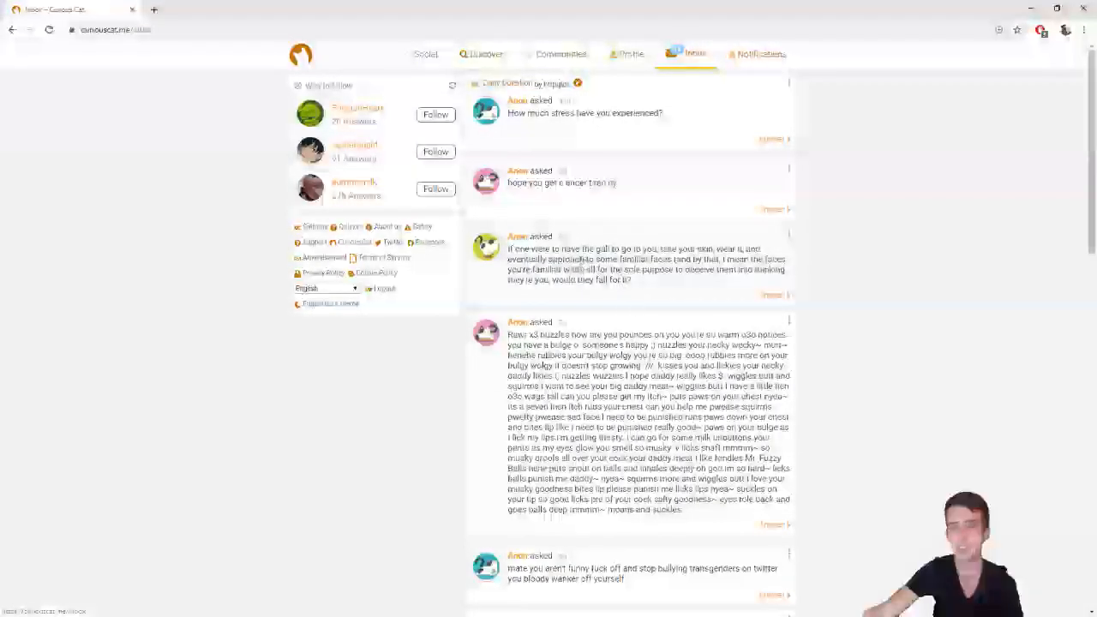
Scroll past the long roleplay message to the shorter anonymous questions below
{"action": "scroll", "scroll_direction": "down", "scroll_amount": 3}
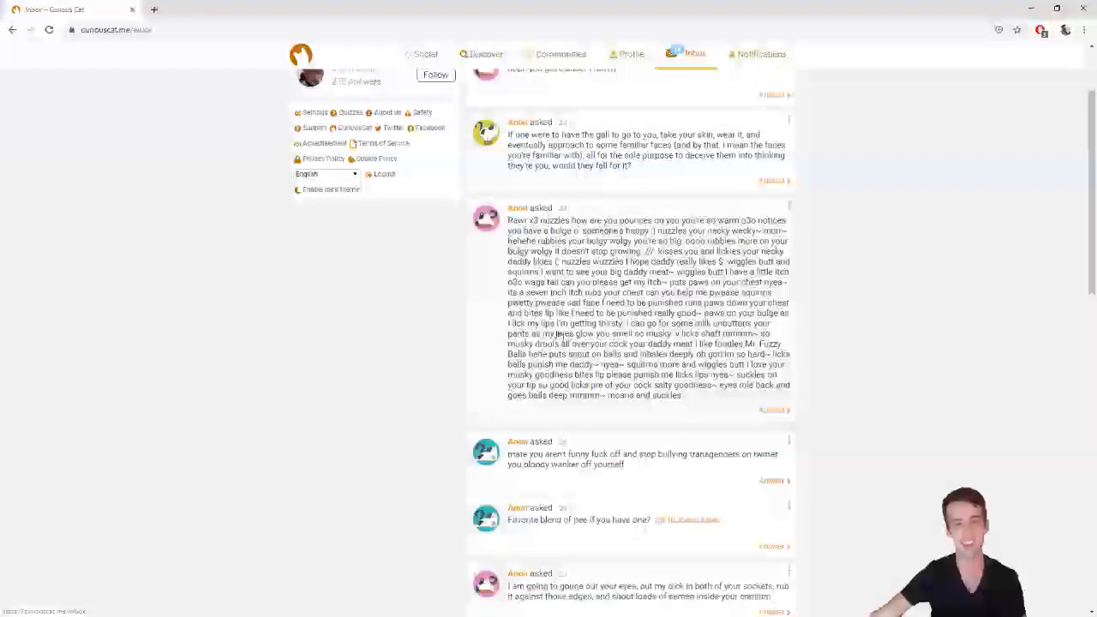
{"action": "scroll", "scroll_direction": "down", "scroll_amount": 3}
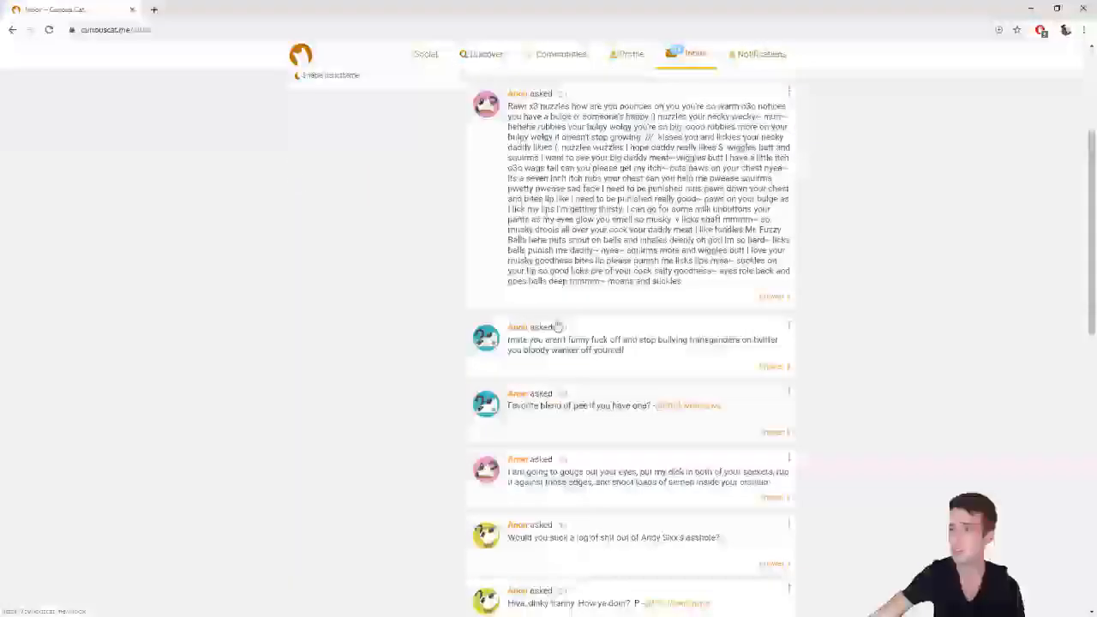
Scroll the inbox down to the question about visiting Spincess and returning to Australia
{"action": "scroll", "scroll_direction": "down", "scroll_amount": 3}
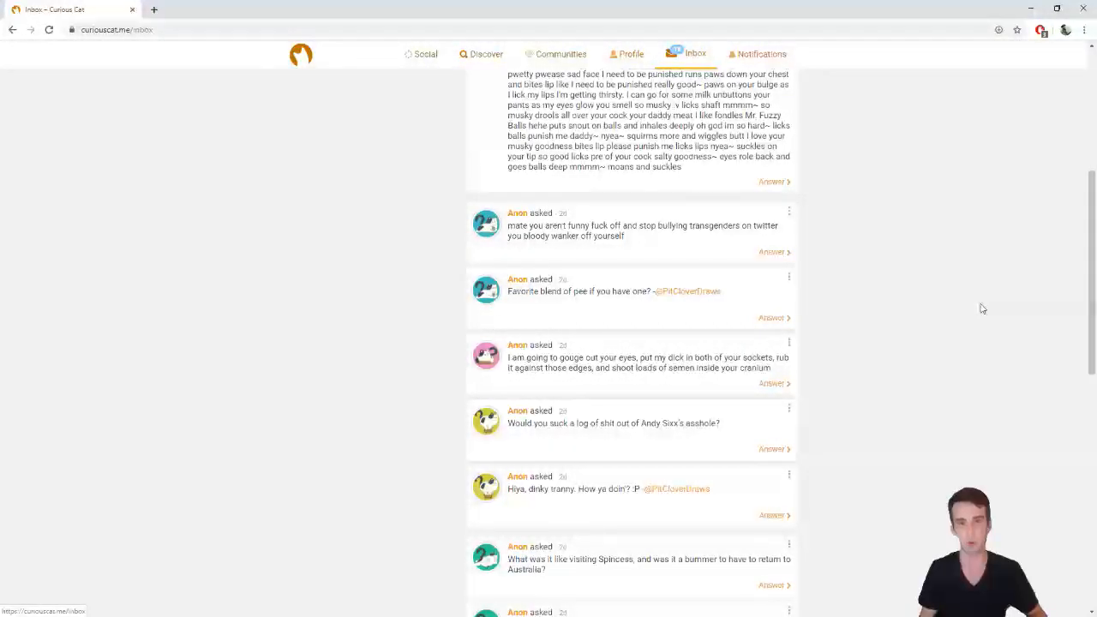
{"action": "mouse_move", "coordinate": [1047, 146]}
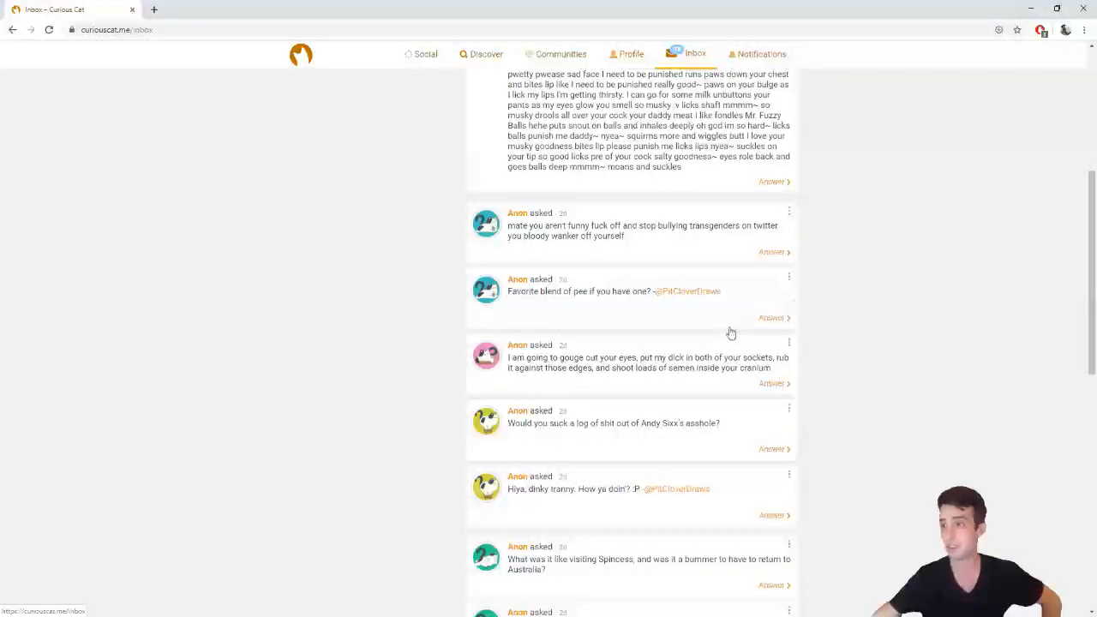
{"action": "mouse_move", "coordinate": [898, 259]}
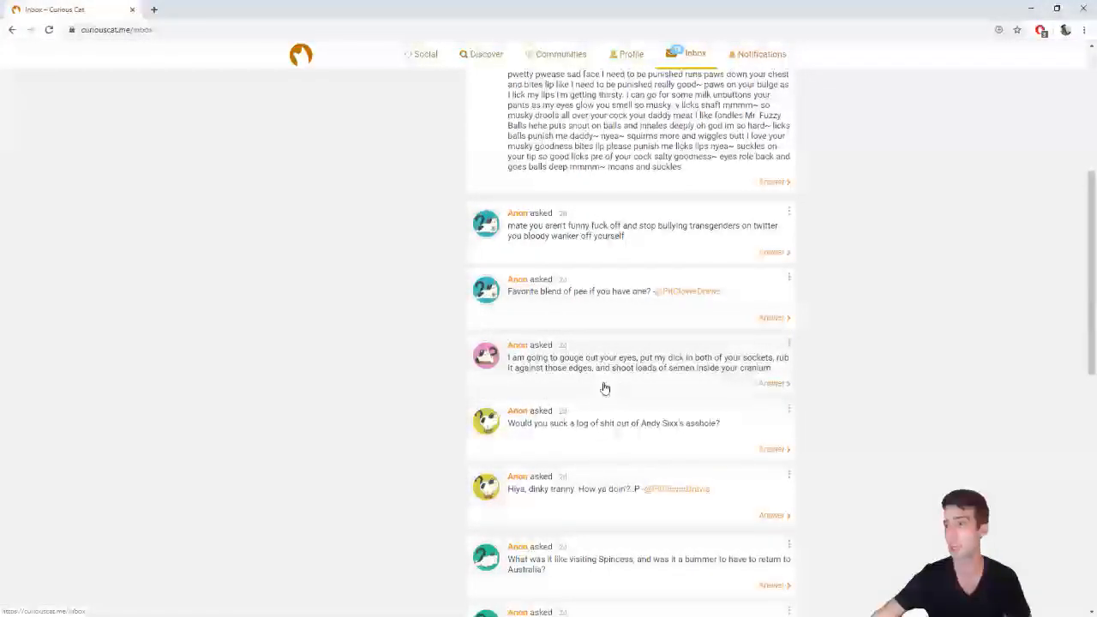
{"action": "mouse_move", "coordinate": [608, 386]}
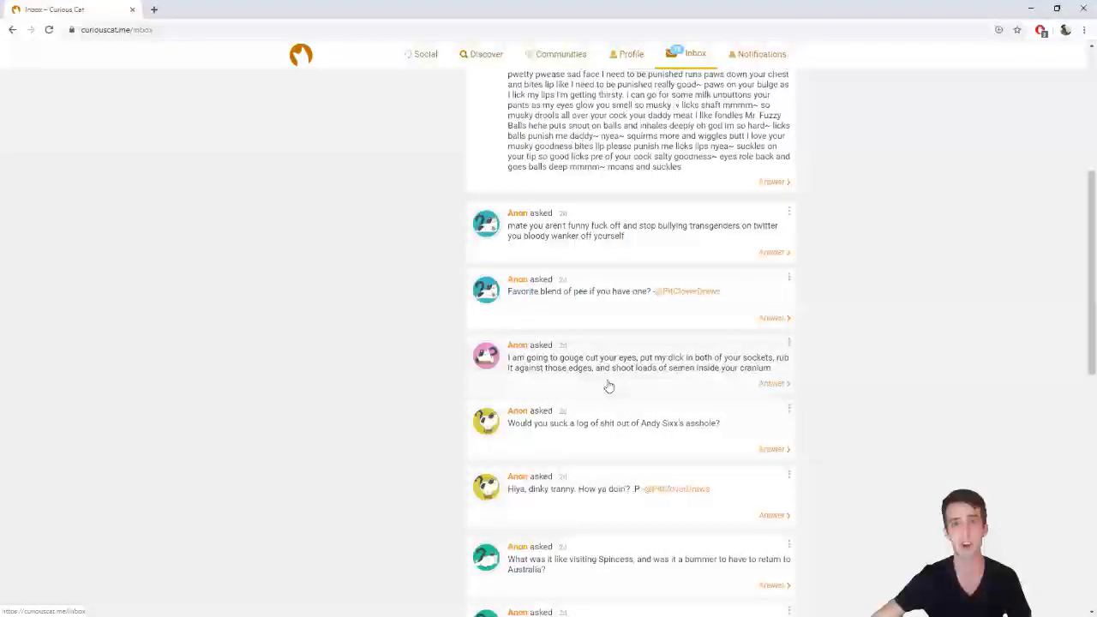
Scroll down to the long multi-paragraph 'imagine' story below the Spincess question
{"action": "scroll", "scroll_direction": "down", "scroll_amount": 3}
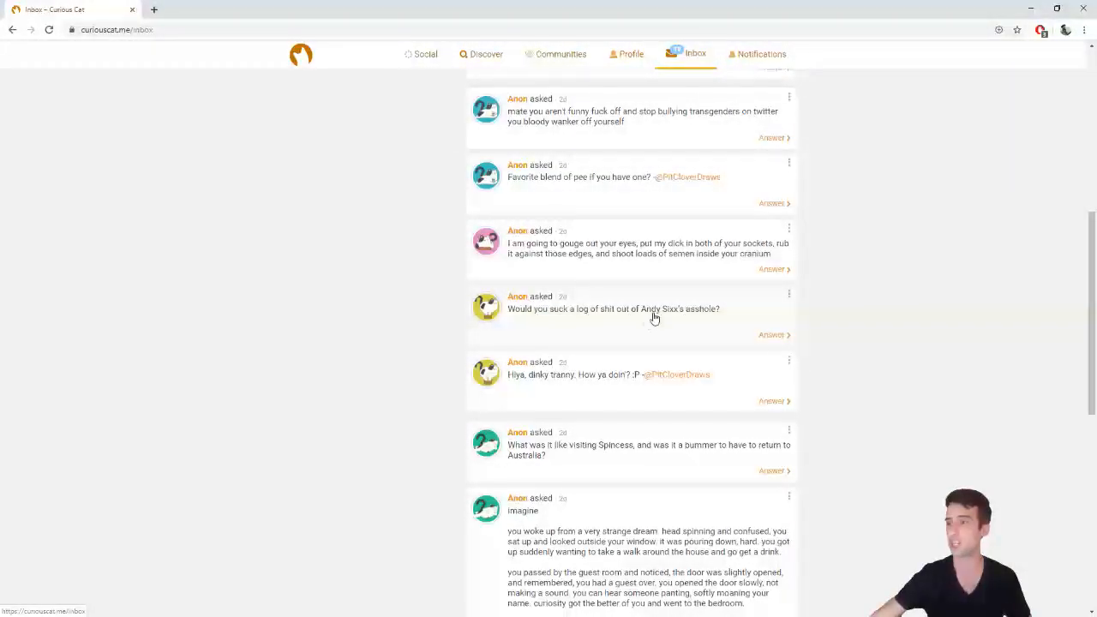
{"action": "mouse_move", "coordinate": [750, 338]}
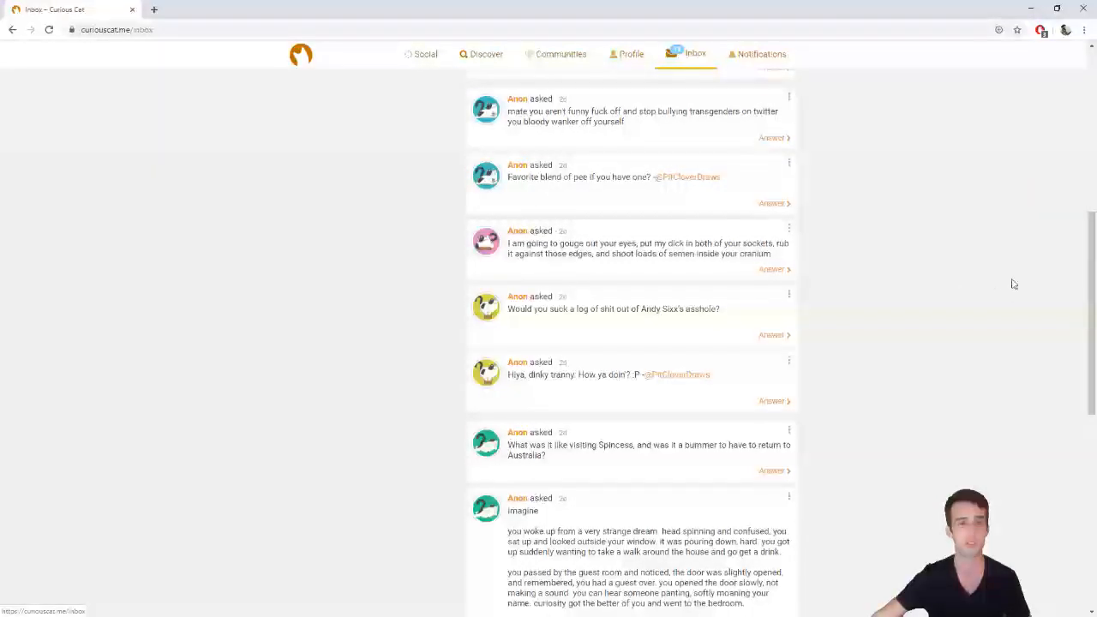
{"action": "scroll", "scroll_direction": "down", "scroll_amount": 3}
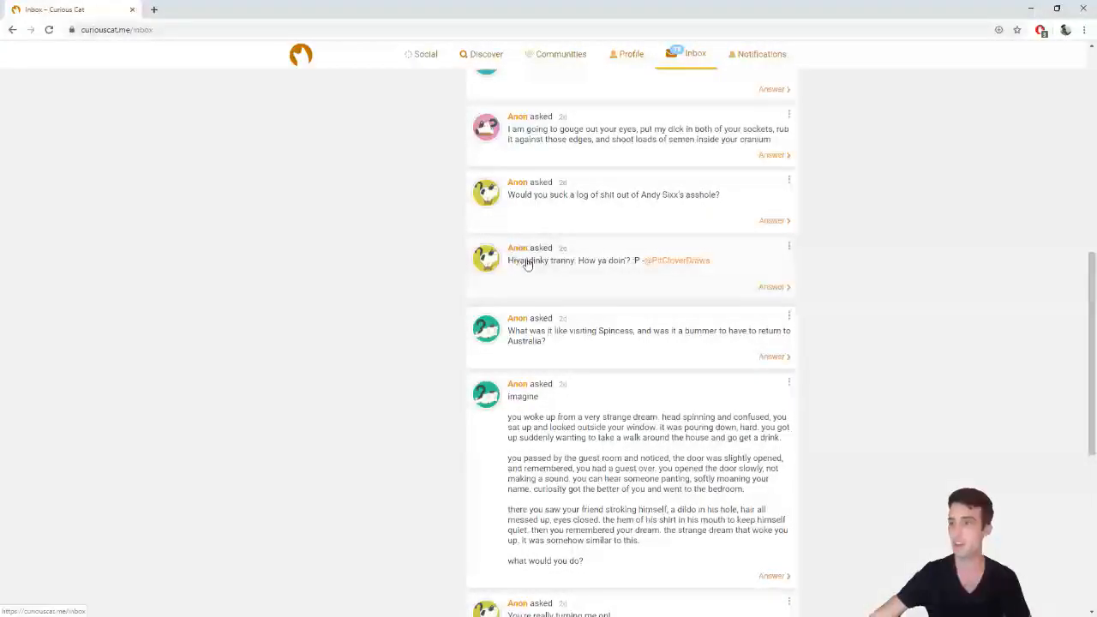
{"action": "mouse_move", "coordinate": [578, 272]}
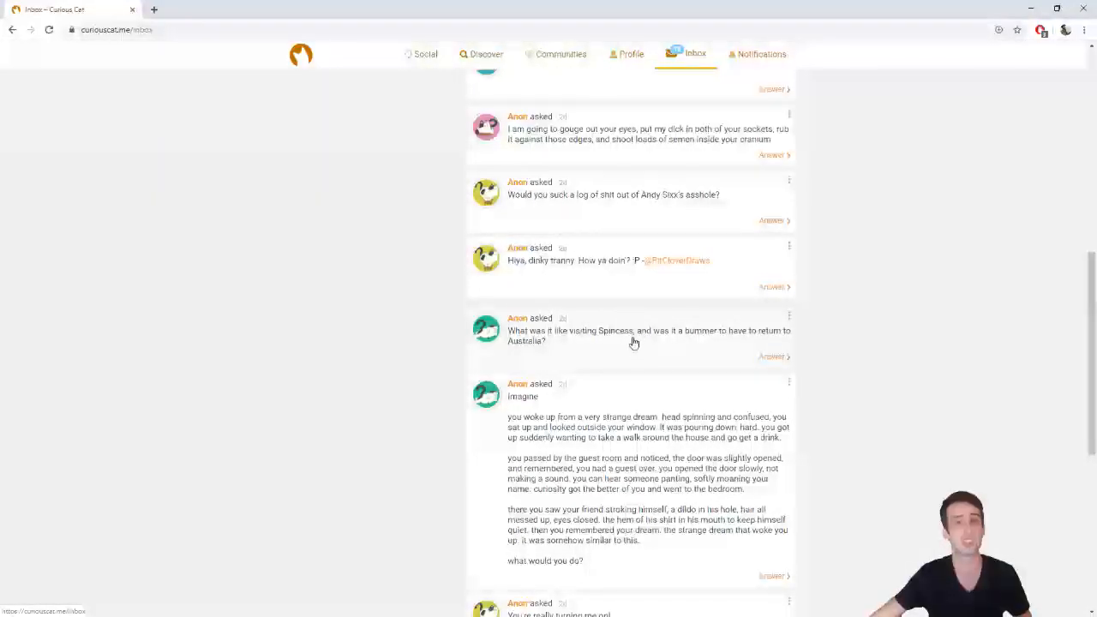
Scroll past the 'imagine' story to the 'Will you marry me' question
{"action": "scroll", "scroll_direction": "down", "scroll_amount": 3}
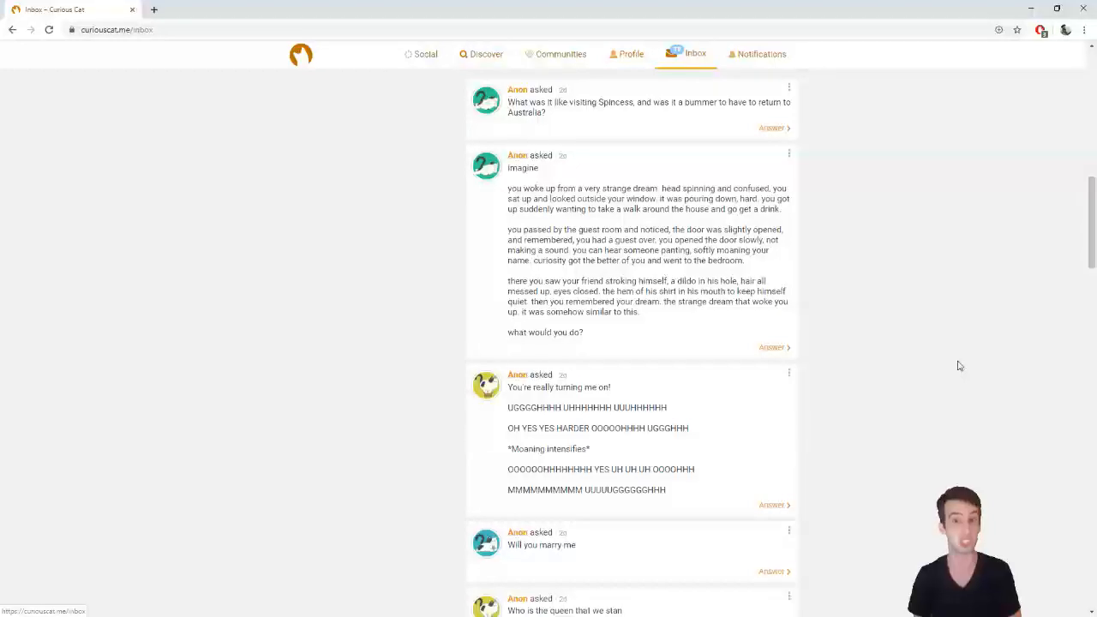
Scroll until the 'who is the queen that we stan' question shows in full
{"action": "scroll", "scroll_direction": "down", "scroll_amount": 3}
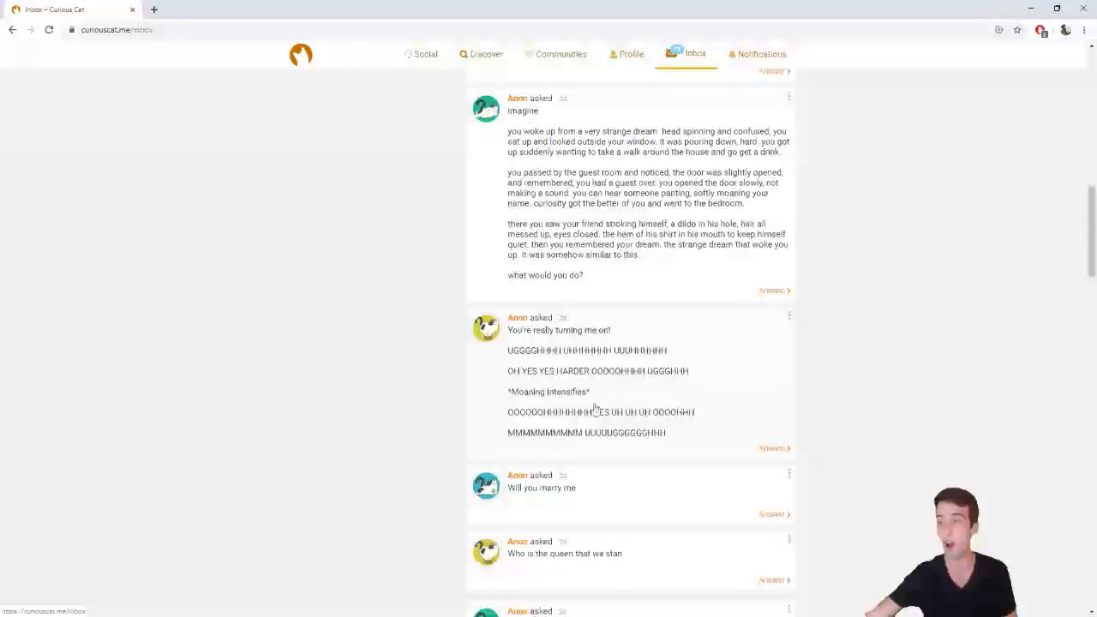
{"action": "mouse_move", "coordinate": [617, 383]}
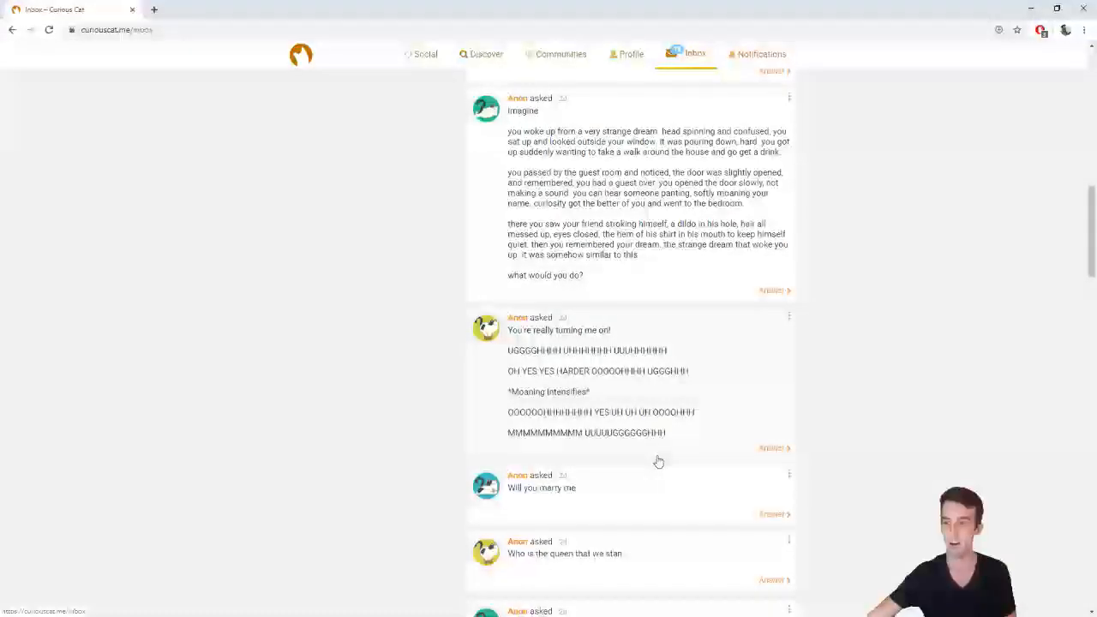
{"action": "mouse_move", "coordinate": [822, 450]}
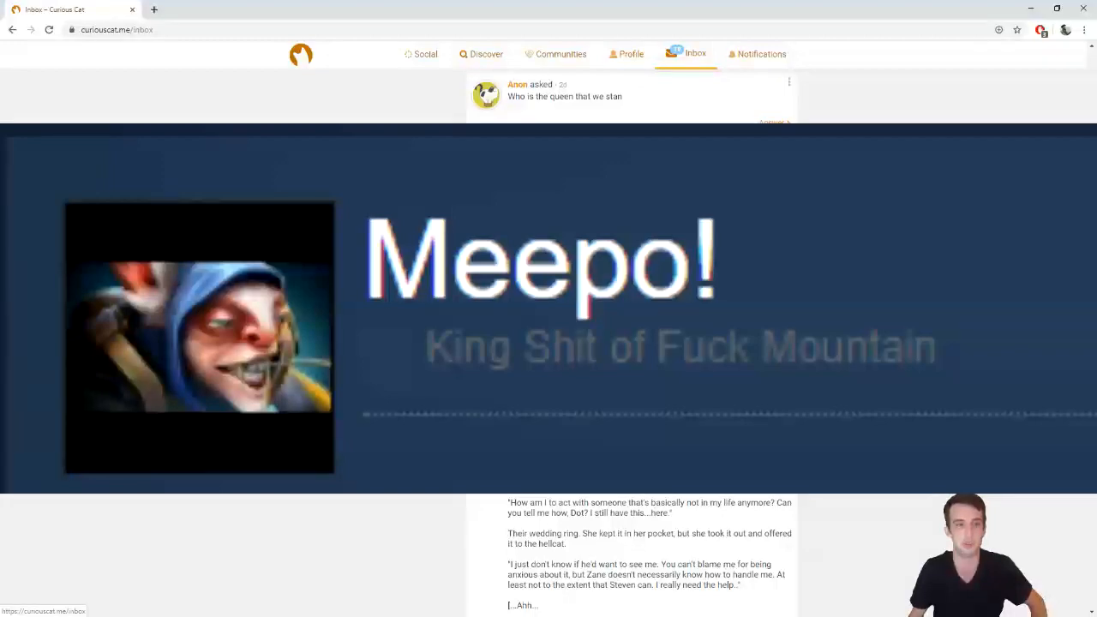
{"action": "scroll", "scroll_direction": "down", "scroll_amount": 3}
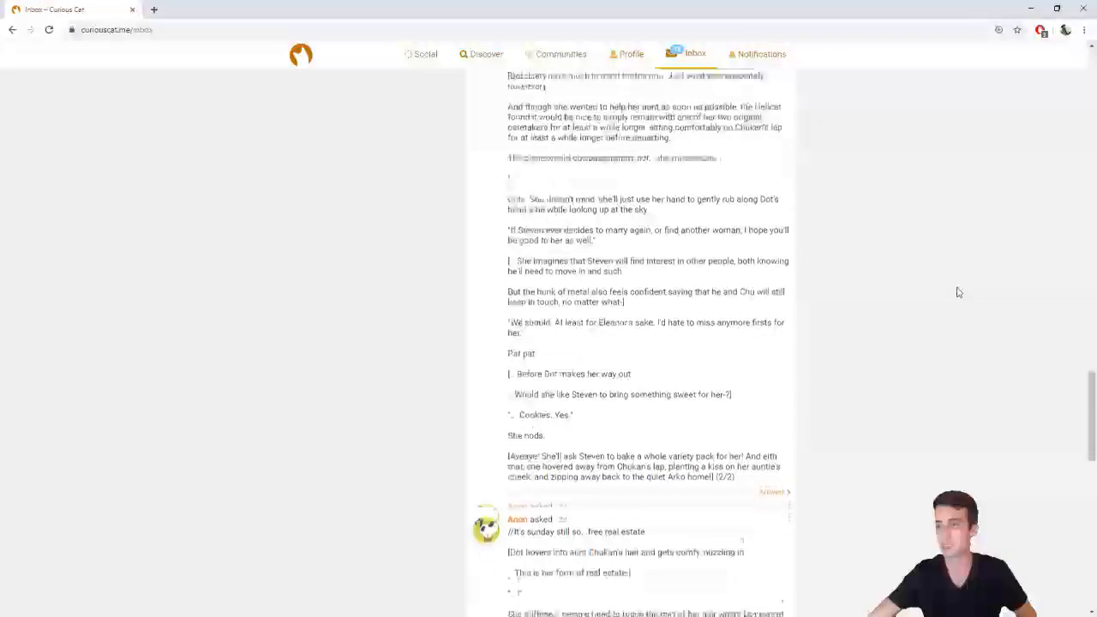
{"action": "scroll", "scroll_direction": "down", "scroll_amount": 3}
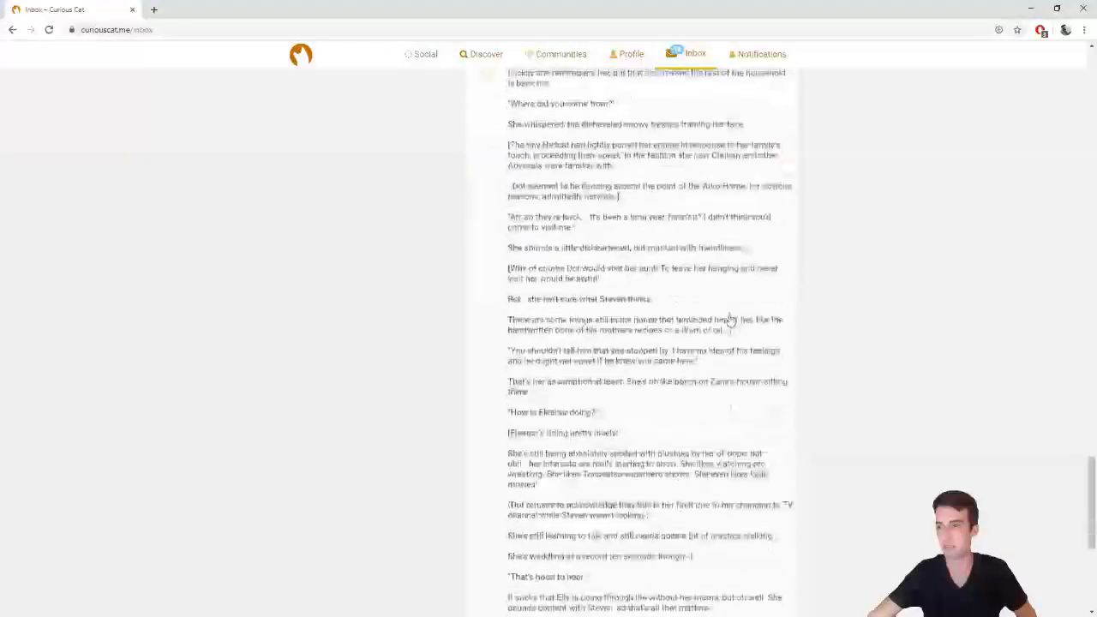
{"action": "scroll", "scroll_direction": "down", "scroll_amount": 3}
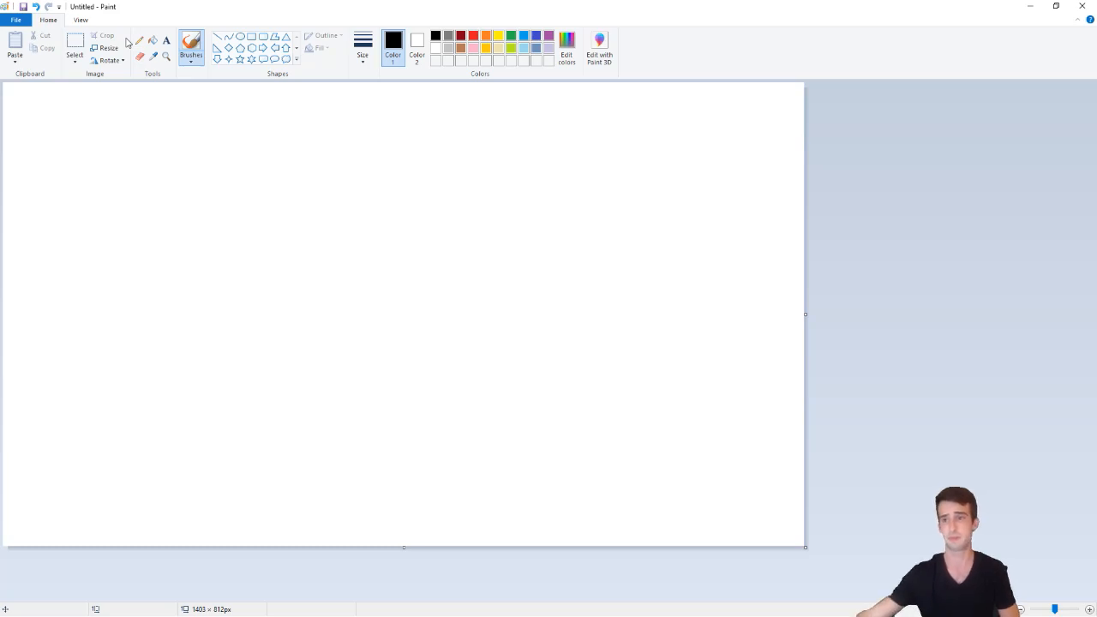
Select the Pencil tool for freehand drawing on the blank Paint canvas
{"action": "left_click", "coordinate": [139, 40]}
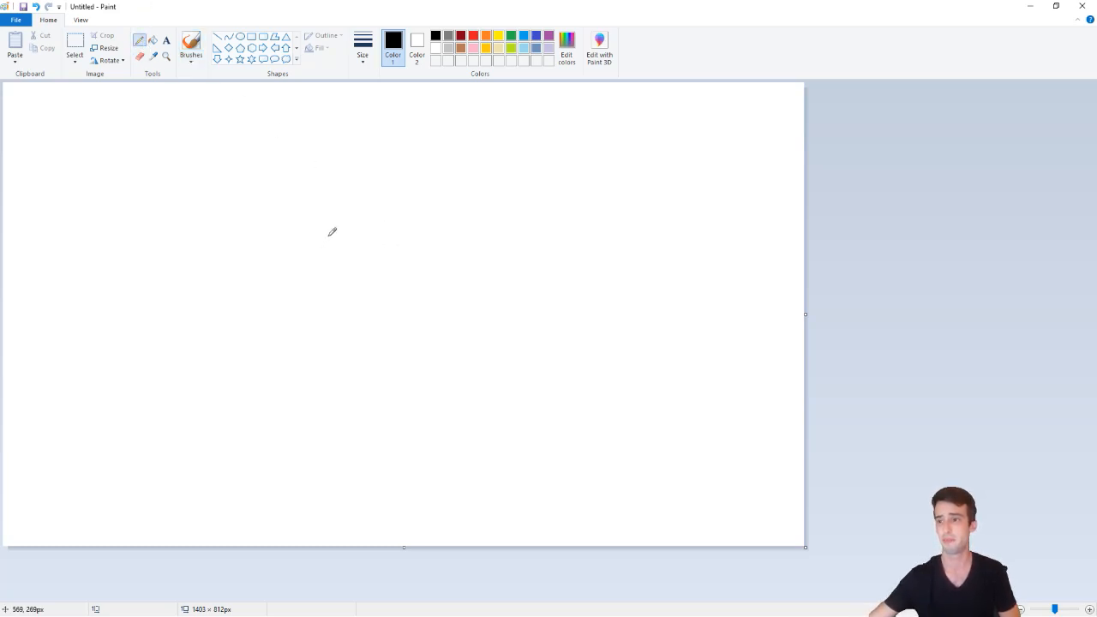
Sketch the stick figure's legs and second arm, then clear it, leaving a 26 × 29 px canvas
{"action": "left_click_drag", "start_coordinate": [332, 224], "coordinate": [332, 281]}
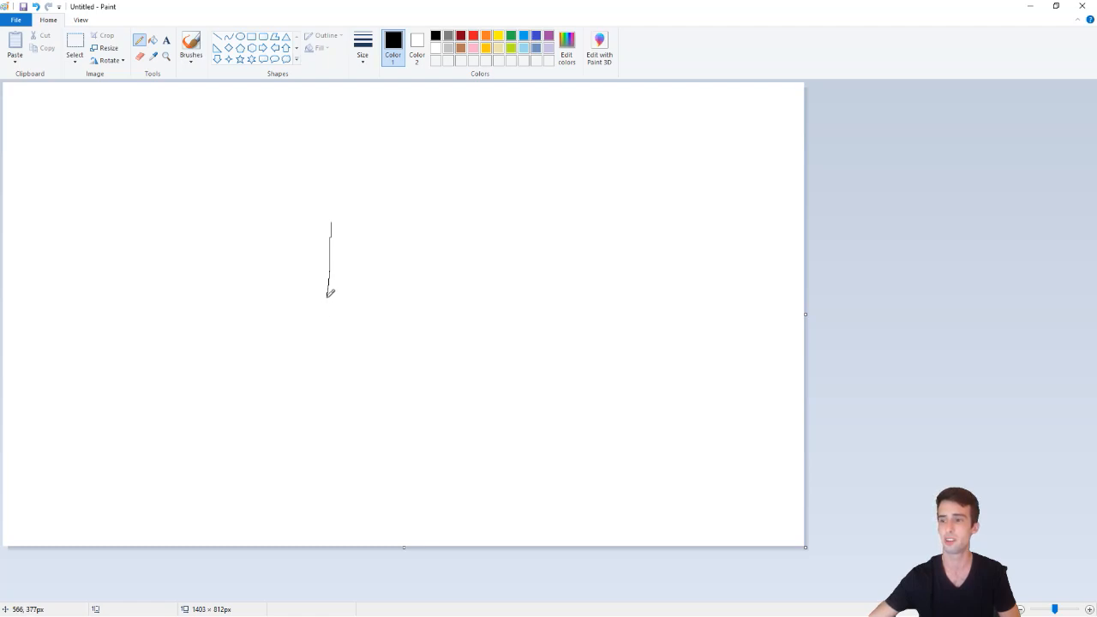
{"action": "left_click_drag", "start_coordinate": [332, 295], "coordinate": [289, 340]}
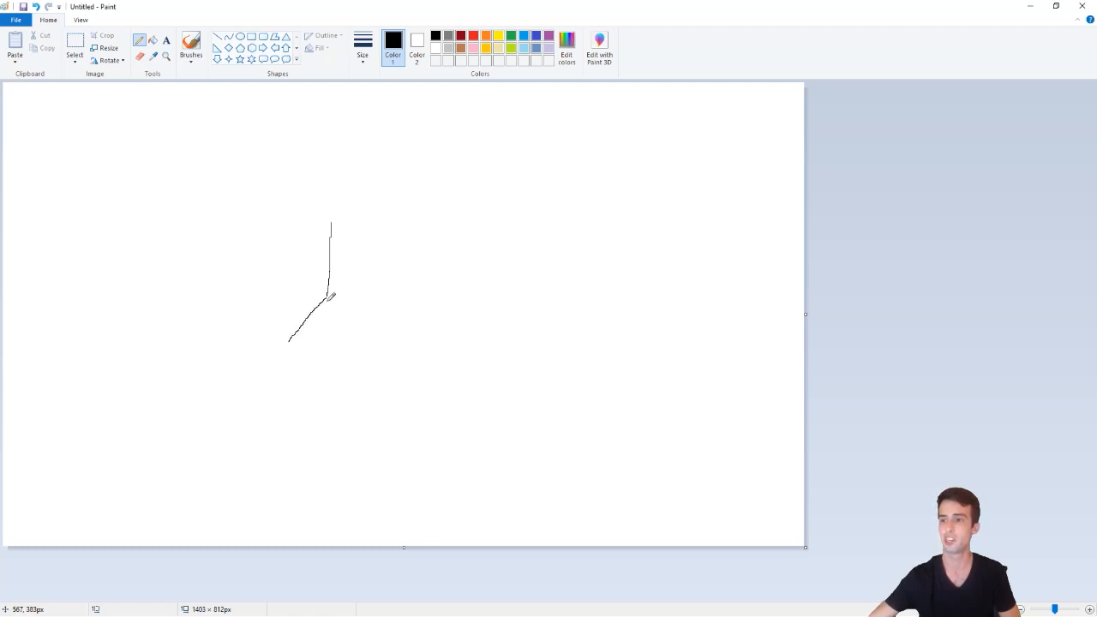
{"action": "left_click_drag", "start_coordinate": [328, 295], "coordinate": [351, 341]}
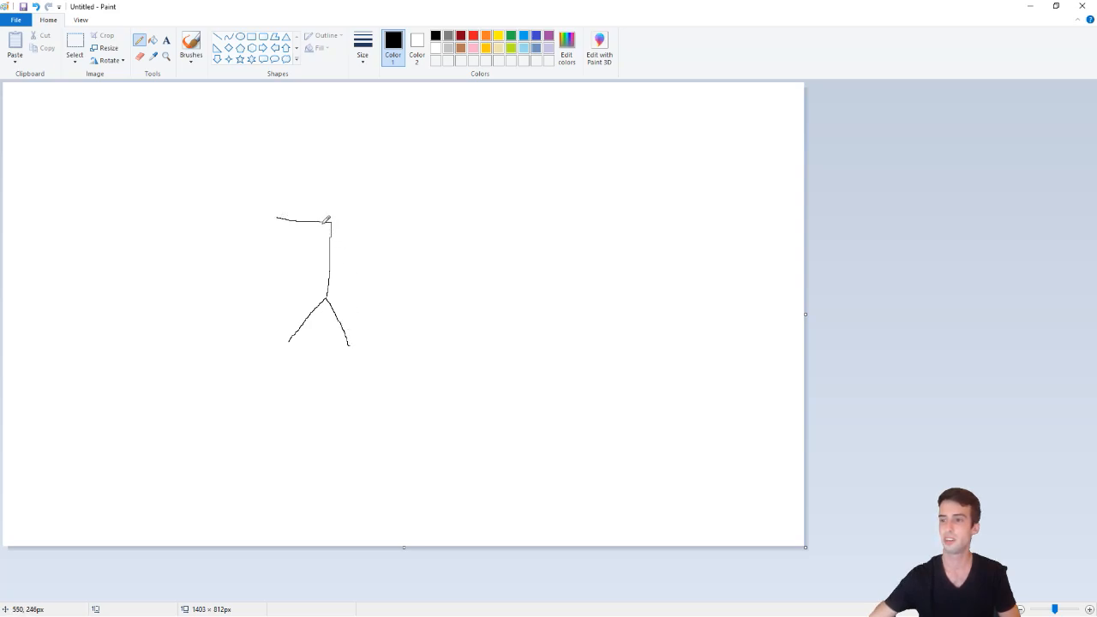
{"action": "left_click_drag", "start_coordinate": [327, 219], "coordinate": [398, 220]}
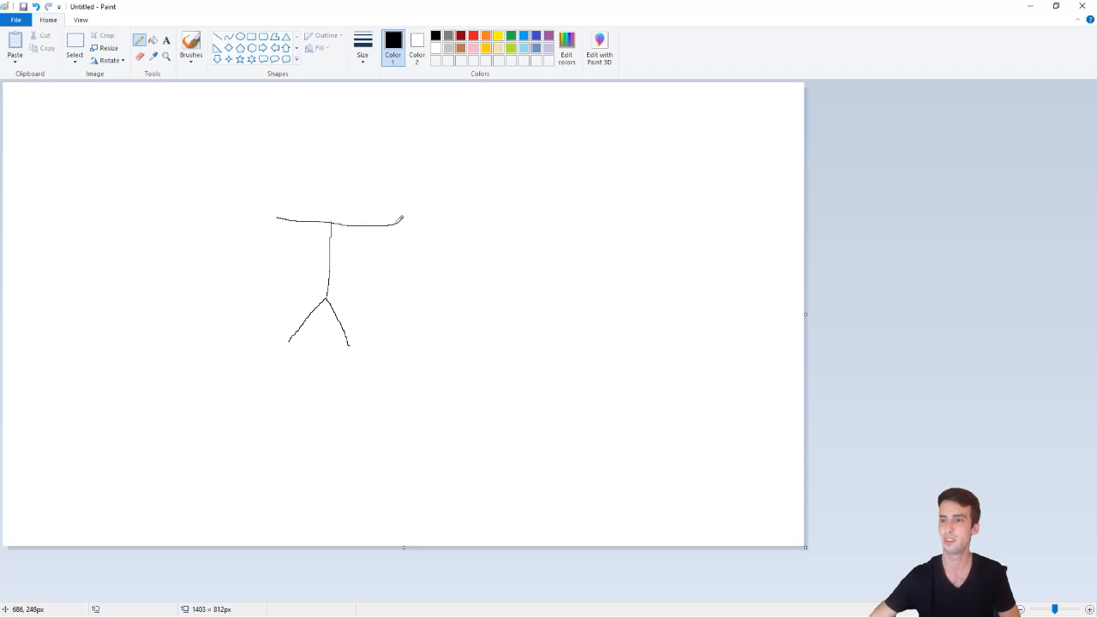
{"action": "left_click", "coordinate": [41, 6]}
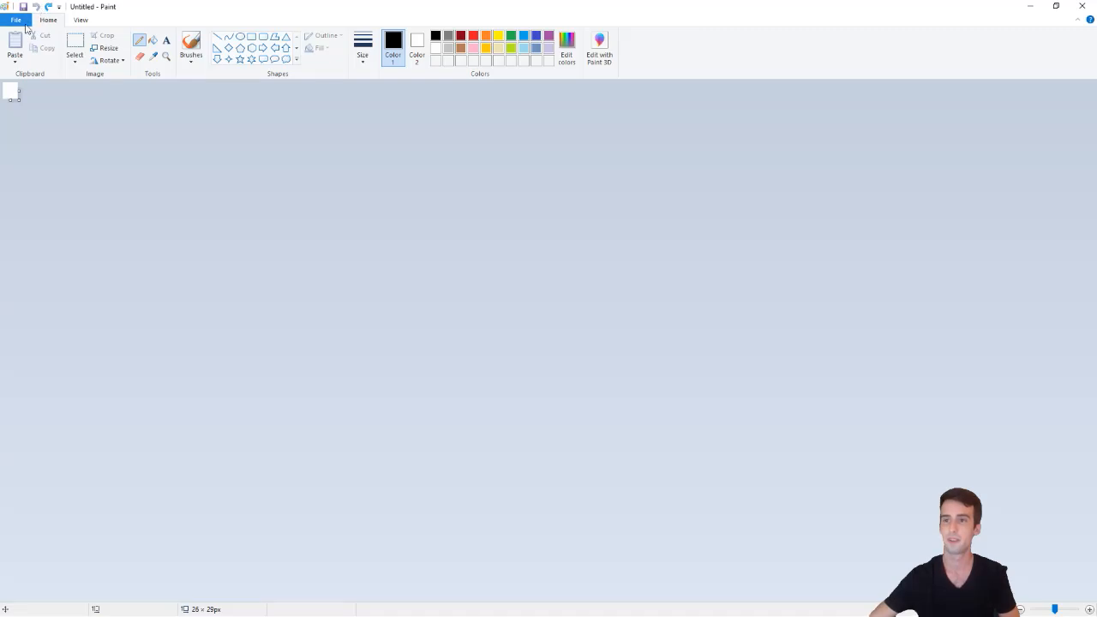
Drag the canvas corner handle to resize the canvas to 1103 × 576 px
{"action": "left_click_drag", "start_coordinate": [15, 98], "coordinate": [633, 411]}
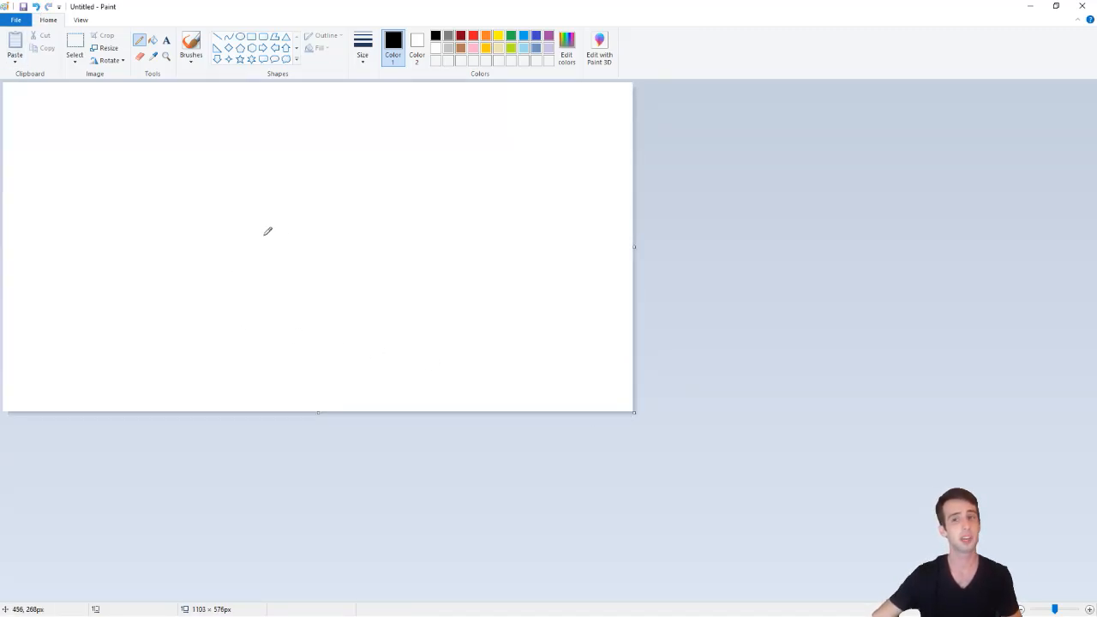
{"action": "mouse_move", "coordinate": [206, 324]}
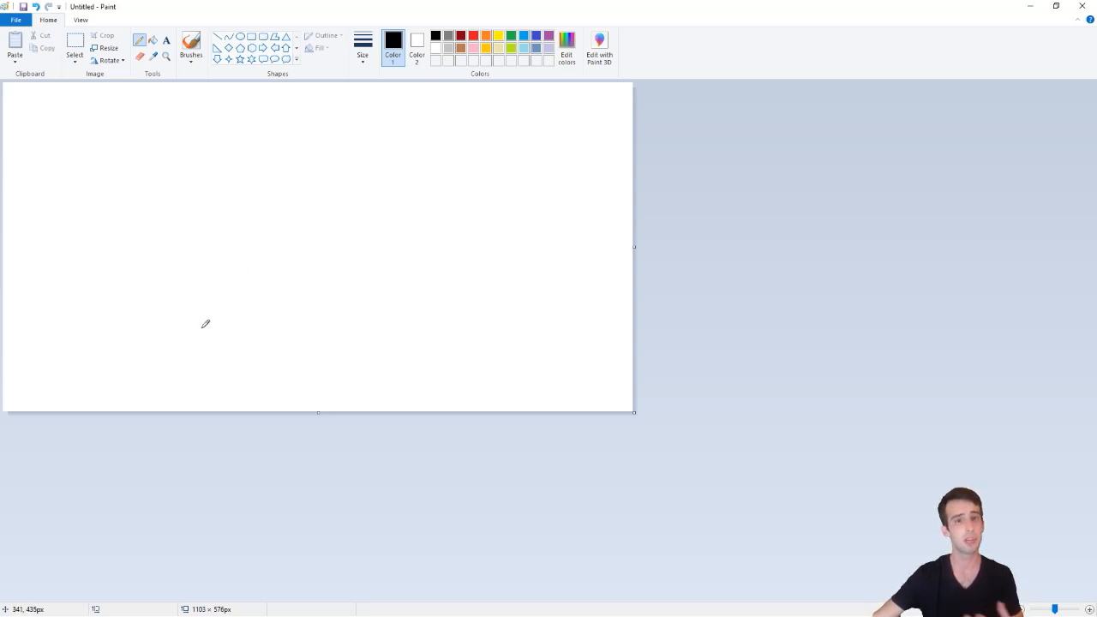
{"action": "mouse_move", "coordinate": [229, 309]}
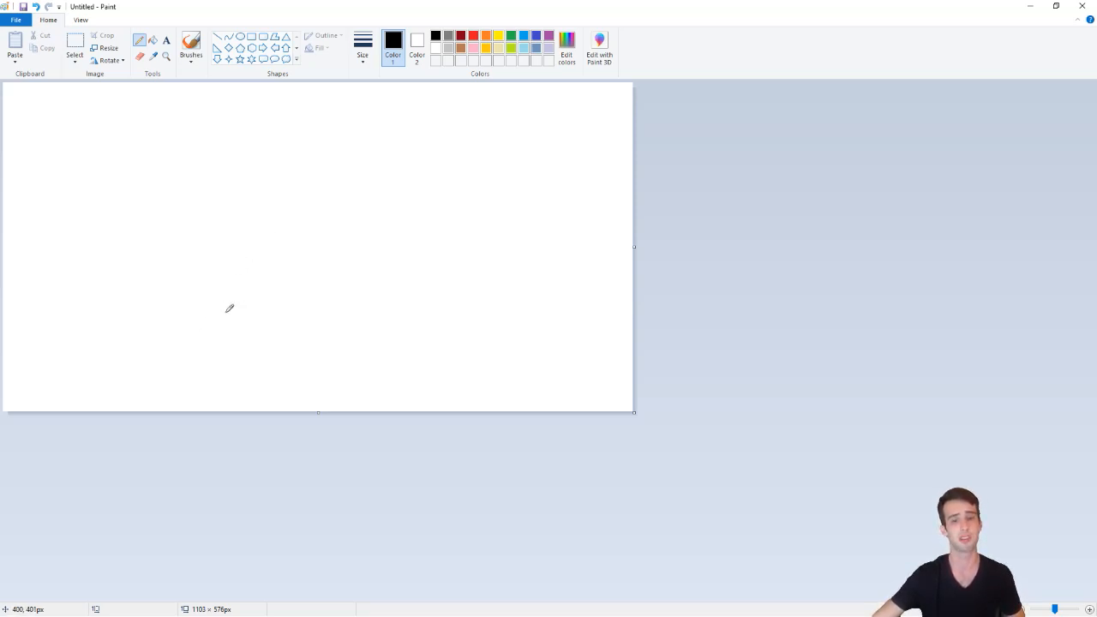
{"action": "mouse_move", "coordinate": [232, 219]}
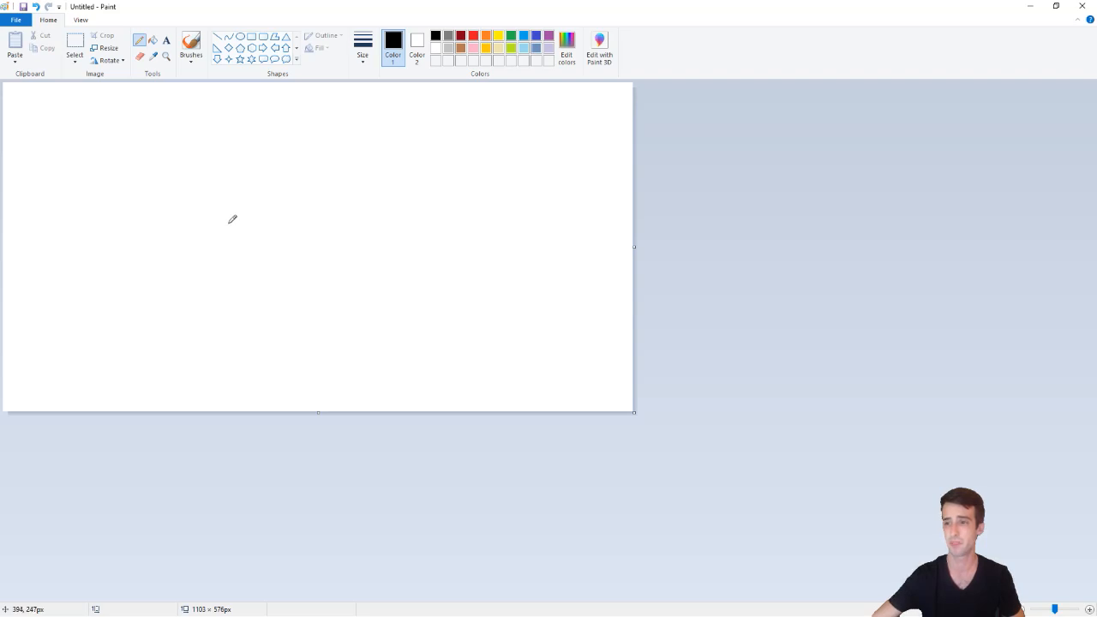
{"action": "mouse_move", "coordinate": [232, 183]}
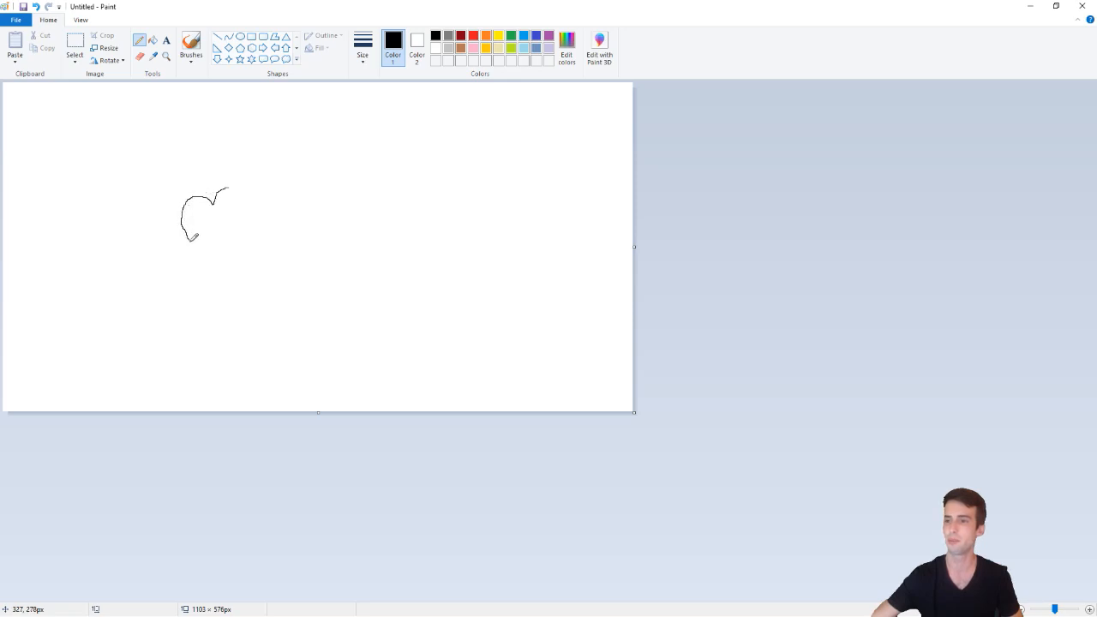
Pencil the palm, raised middle finger, folded fingers and finger separation lines
{"action": "left_click_drag", "start_coordinate": [193, 242], "coordinate": [275, 261]}
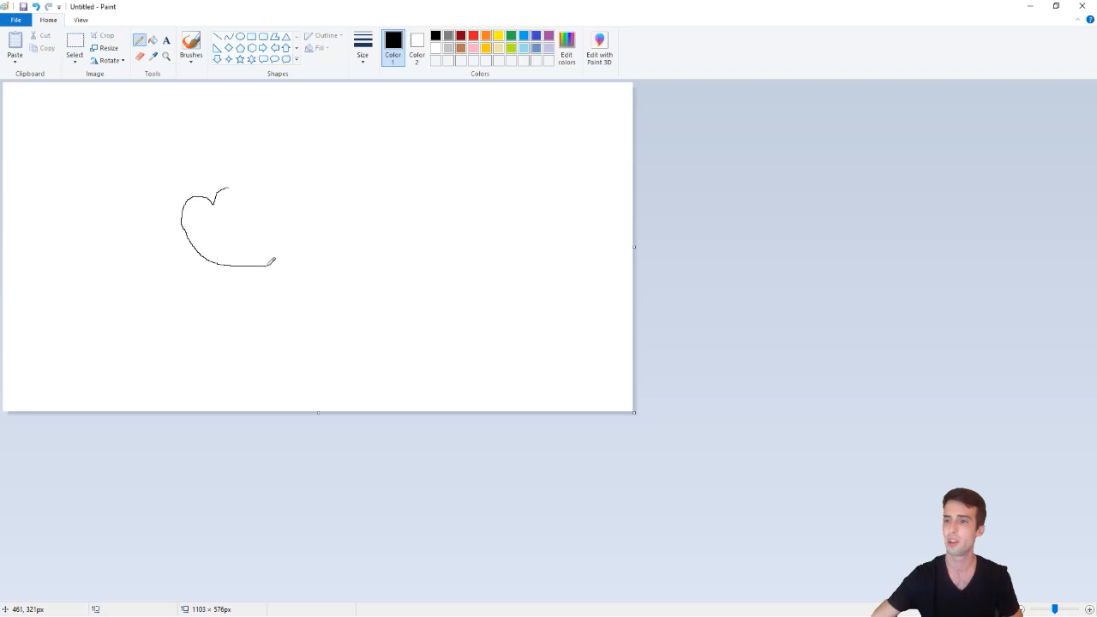
{"action": "left_click_drag", "start_coordinate": [270, 263], "coordinate": [326, 221]}
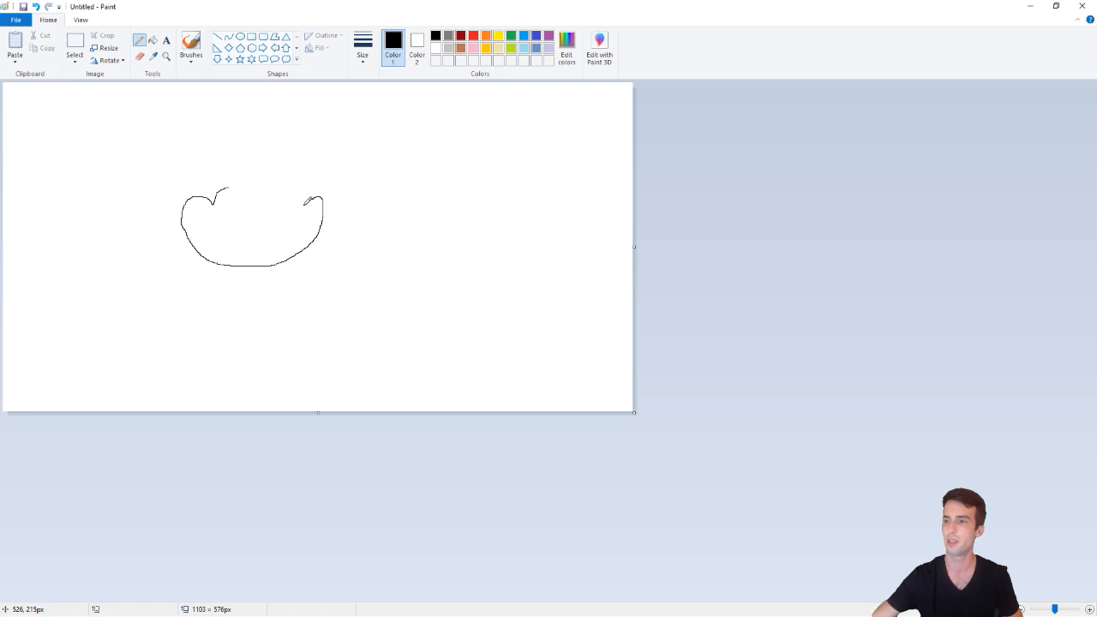
{"action": "left_click_drag", "start_coordinate": [316, 197], "coordinate": [302, 177]}
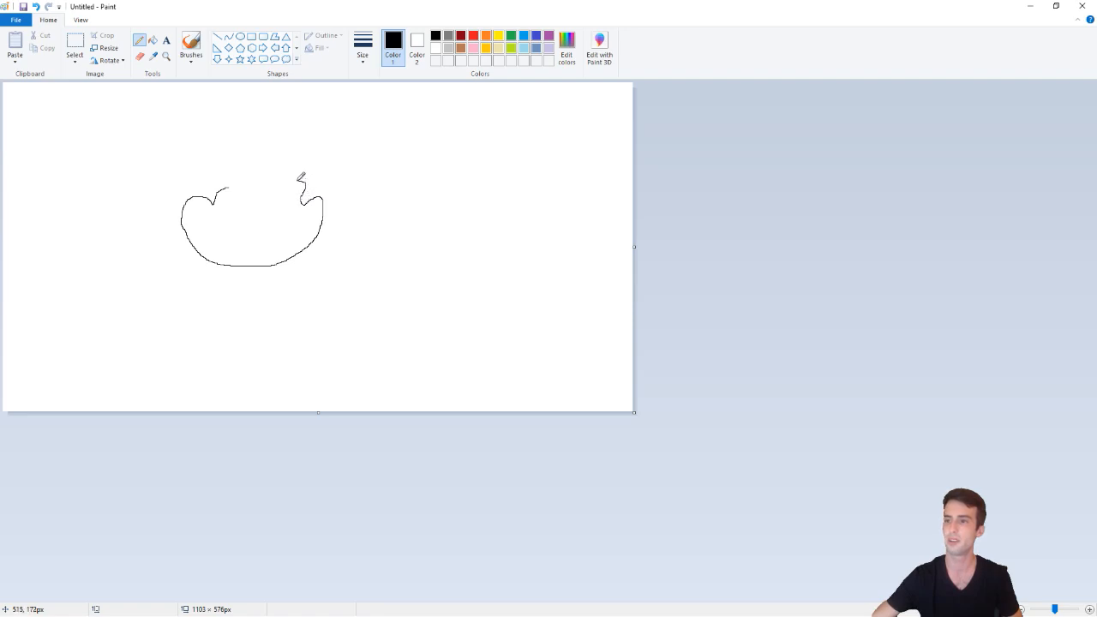
{"action": "left_click_drag", "start_coordinate": [302, 176], "coordinate": [274, 193]}
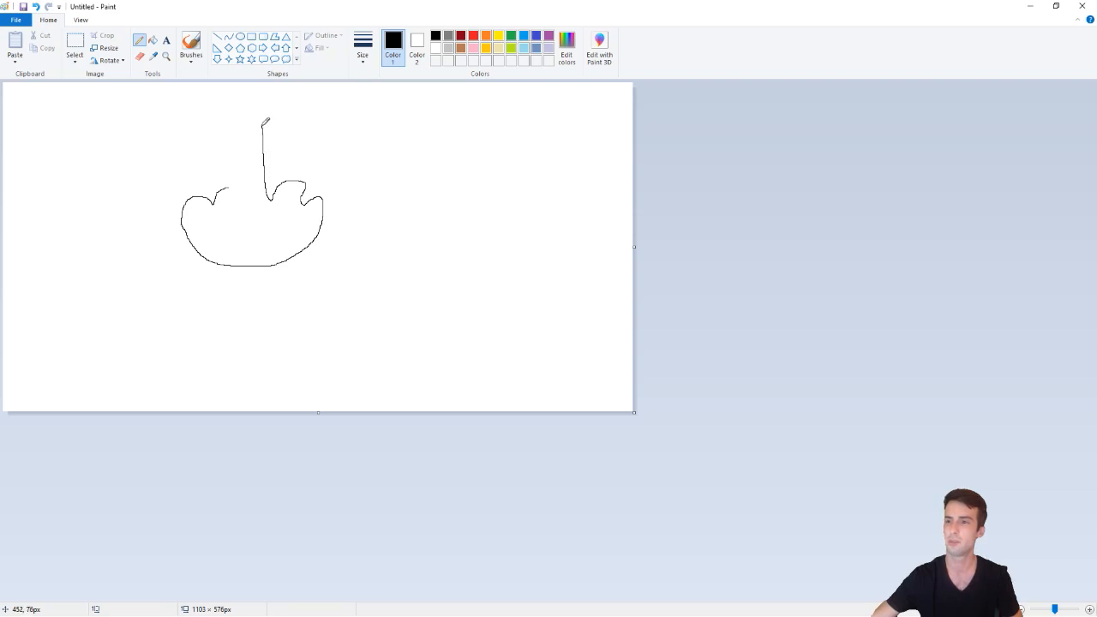
{"action": "left_click_drag", "start_coordinate": [266, 118], "coordinate": [230, 147]}
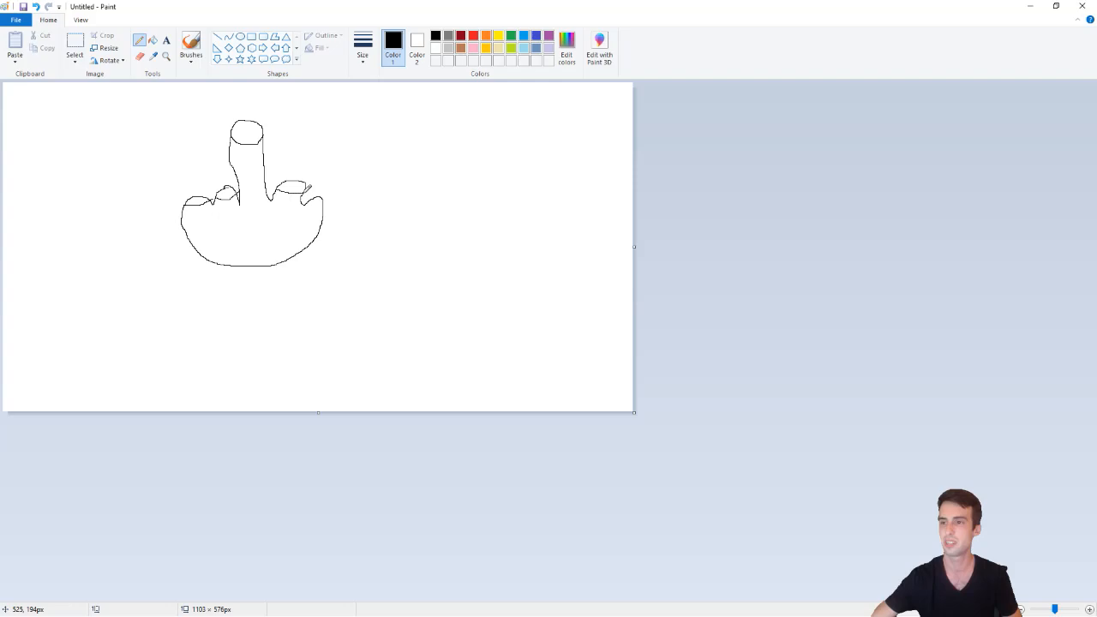
{"action": "left_click_drag", "start_coordinate": [310, 195], "coordinate": [326, 199]}
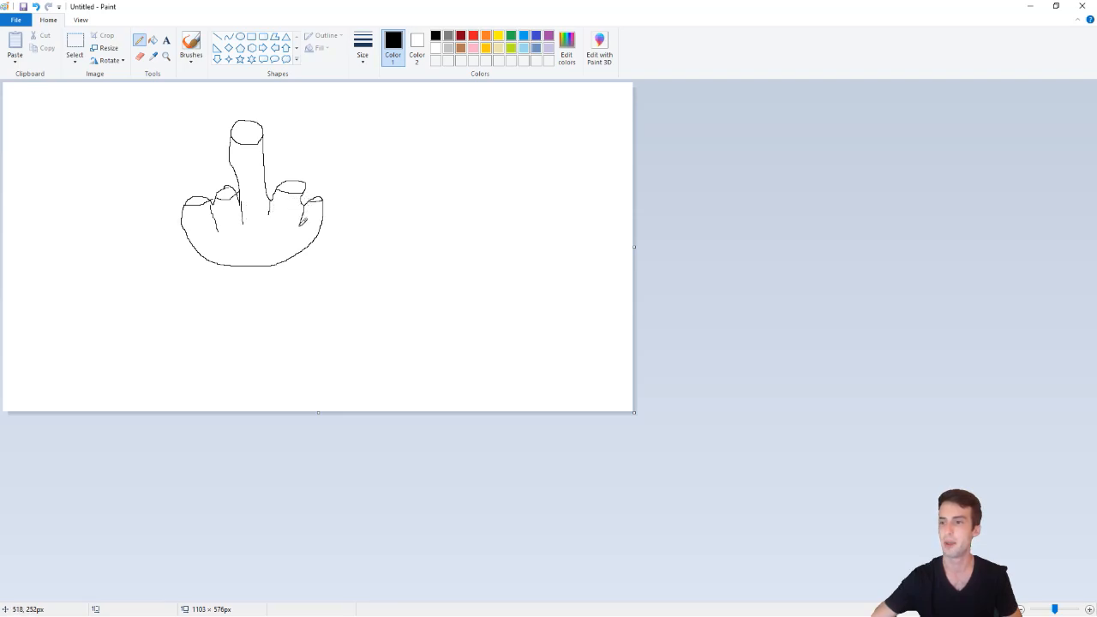
{"action": "mouse_move", "coordinate": [180, 336]}
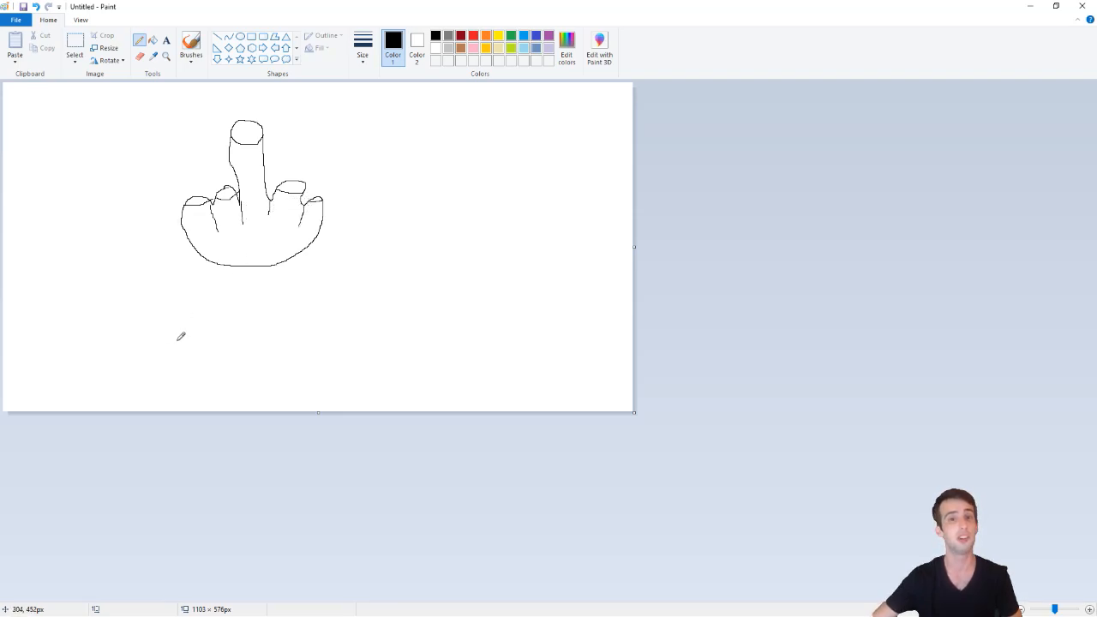
{"action": "mouse_move", "coordinate": [797, 418]}
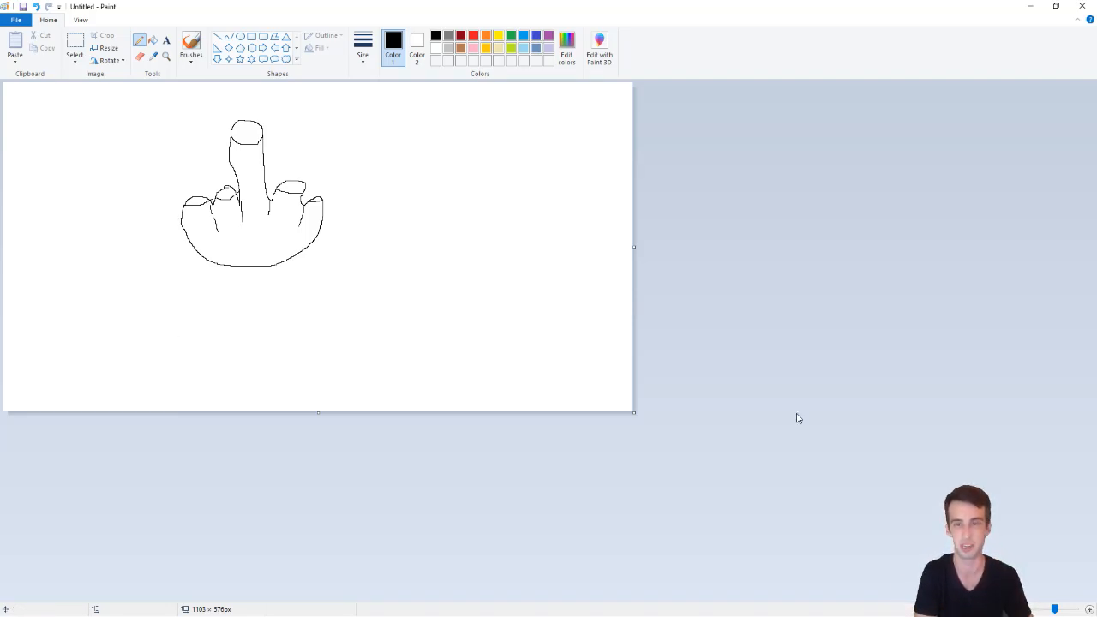
{"action": "mouse_move", "coordinate": [831, 405]}
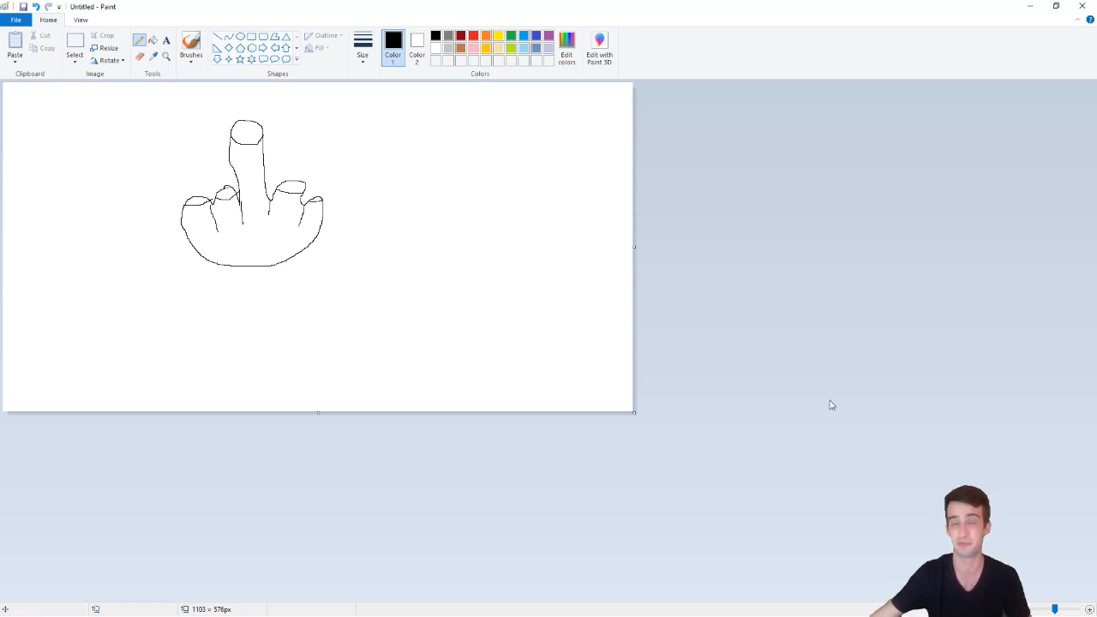
{"action": "mouse_move", "coordinate": [1032, 487]}
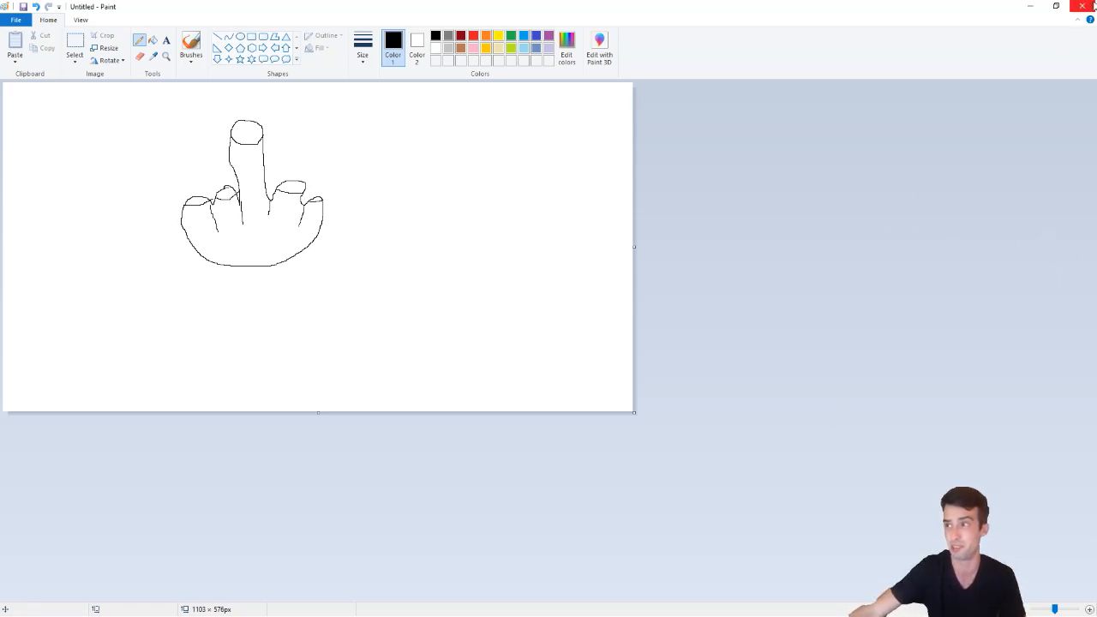
{"action": "mouse_move", "coordinate": [1089, 7]}
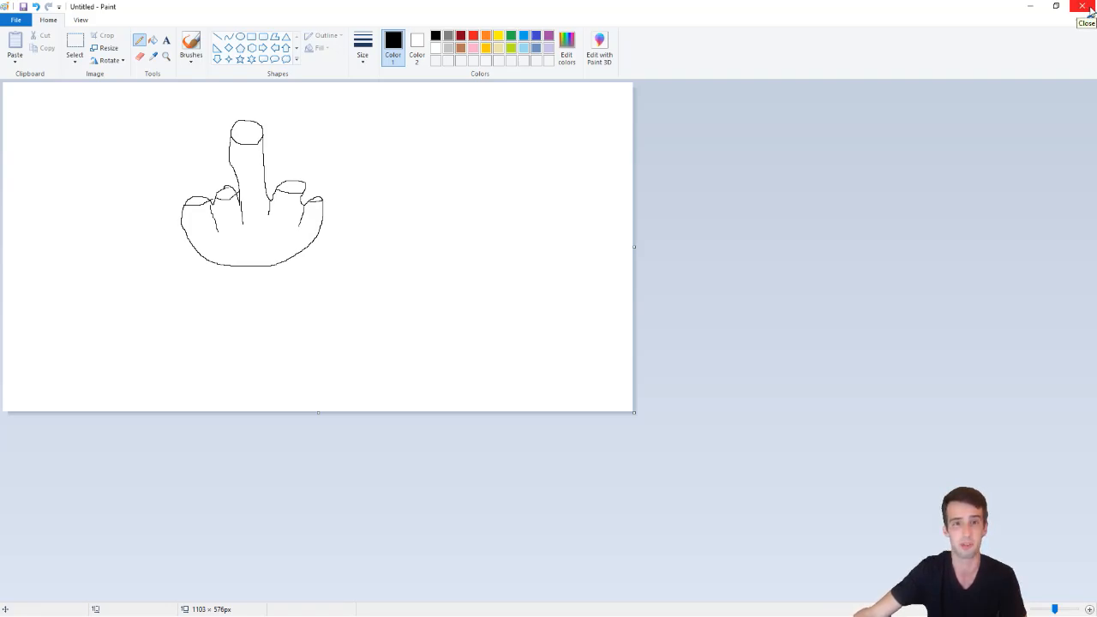
Close Paint, discarding the unsaved hand drawing to return to the Curious Cat inbox
{"action": "left_click", "coordinate": [1090, 7]}
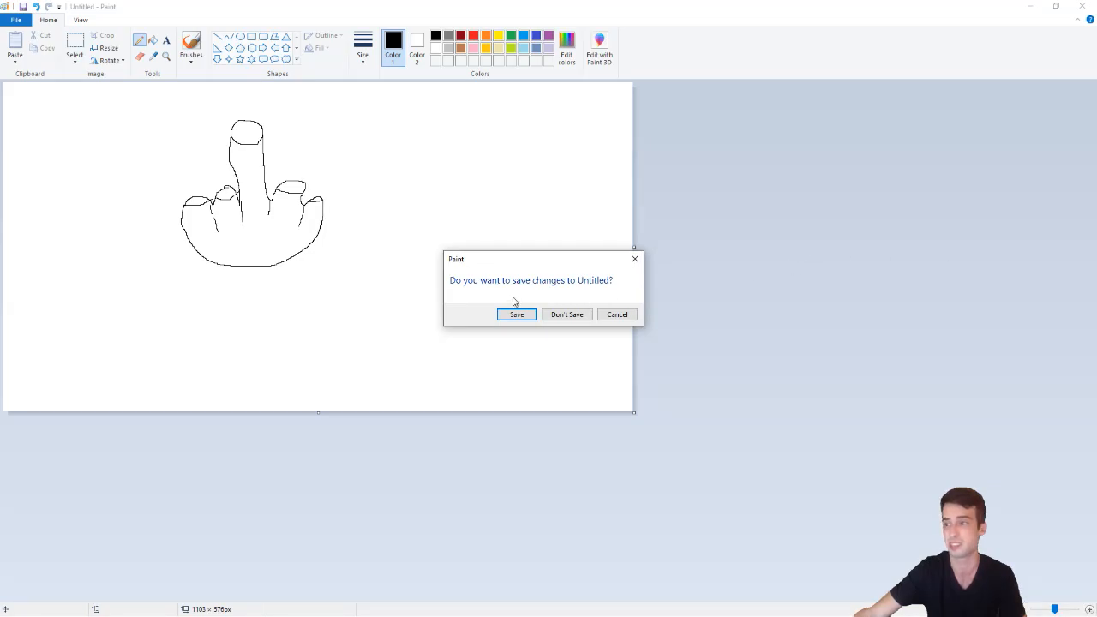
{"action": "left_click", "coordinate": [567, 314]}
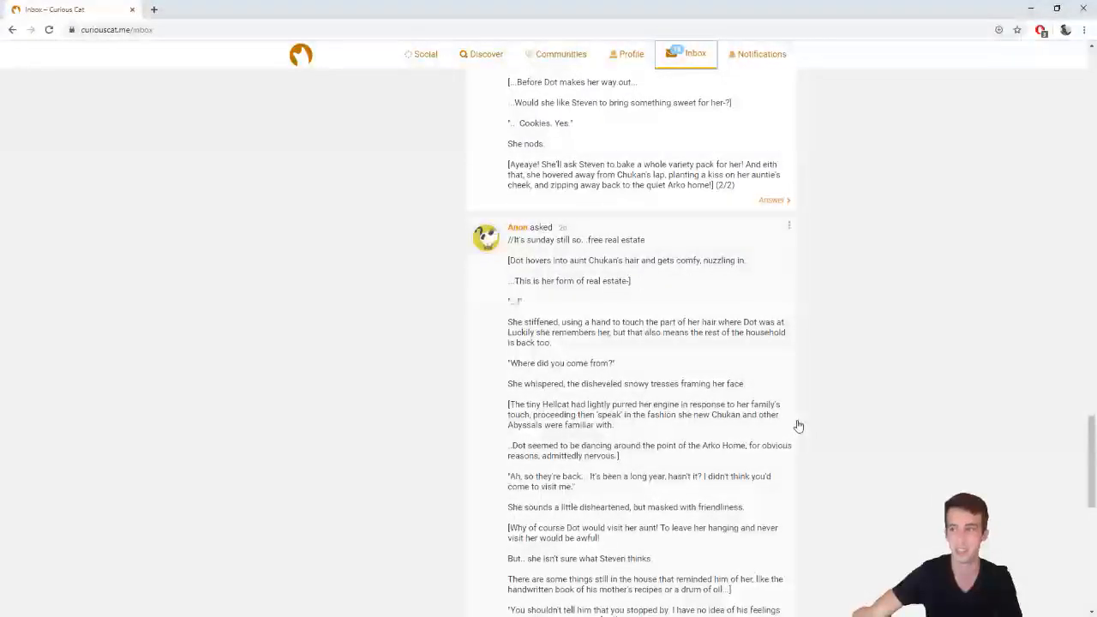
{"action": "scroll", "scroll_direction": "down", "scroll_amount": 3}
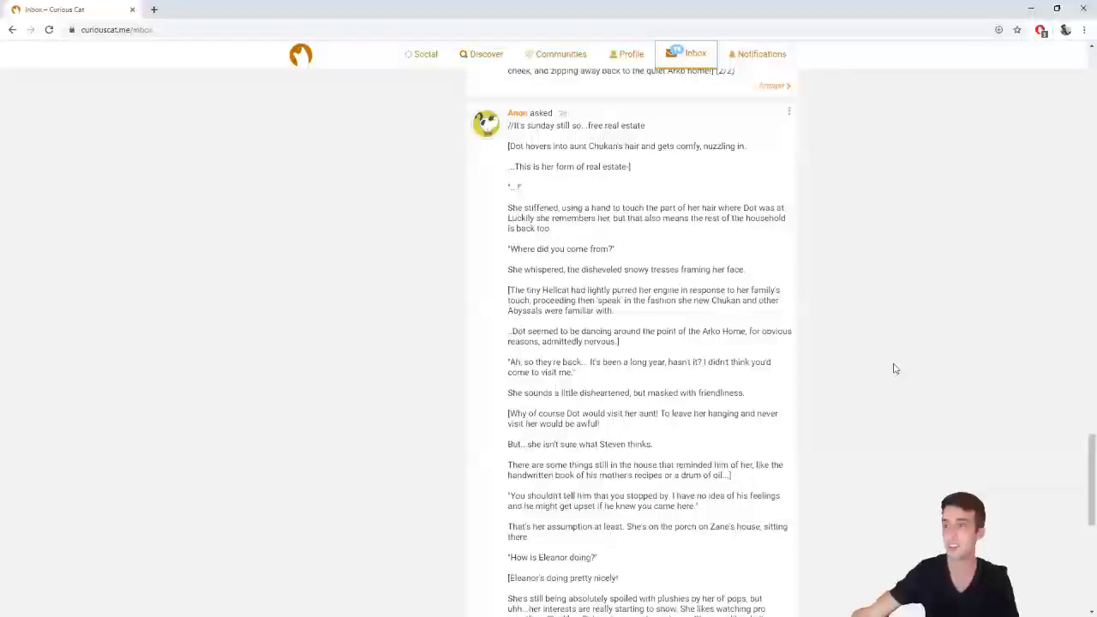
{"action": "mouse_move", "coordinate": [954, 348]}
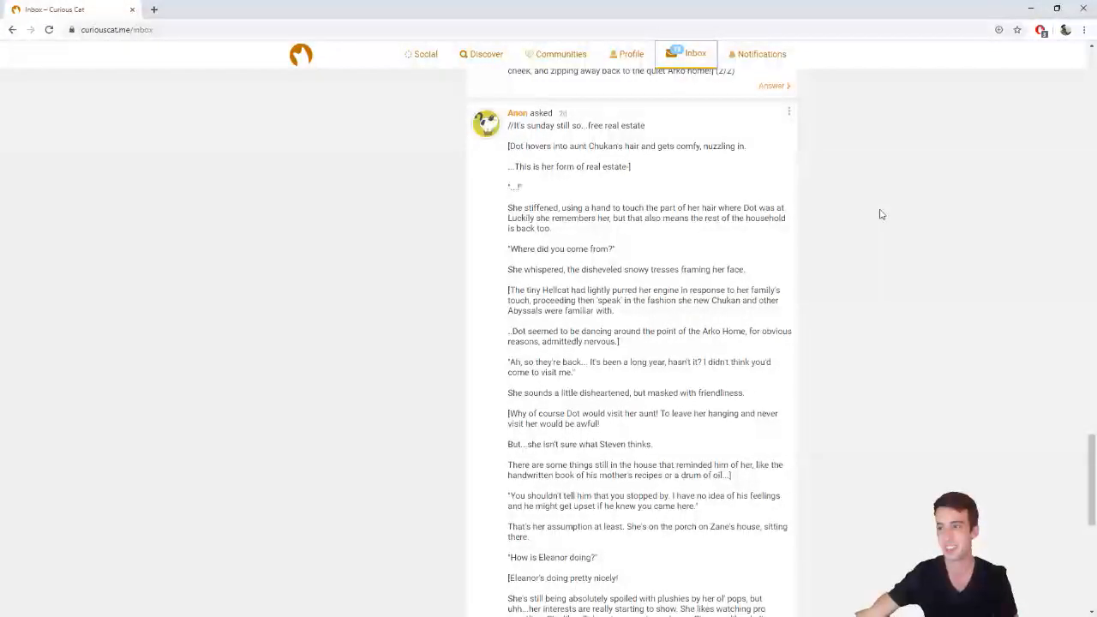
{"action": "scroll", "scroll_direction": "down", "scroll_amount": 3}
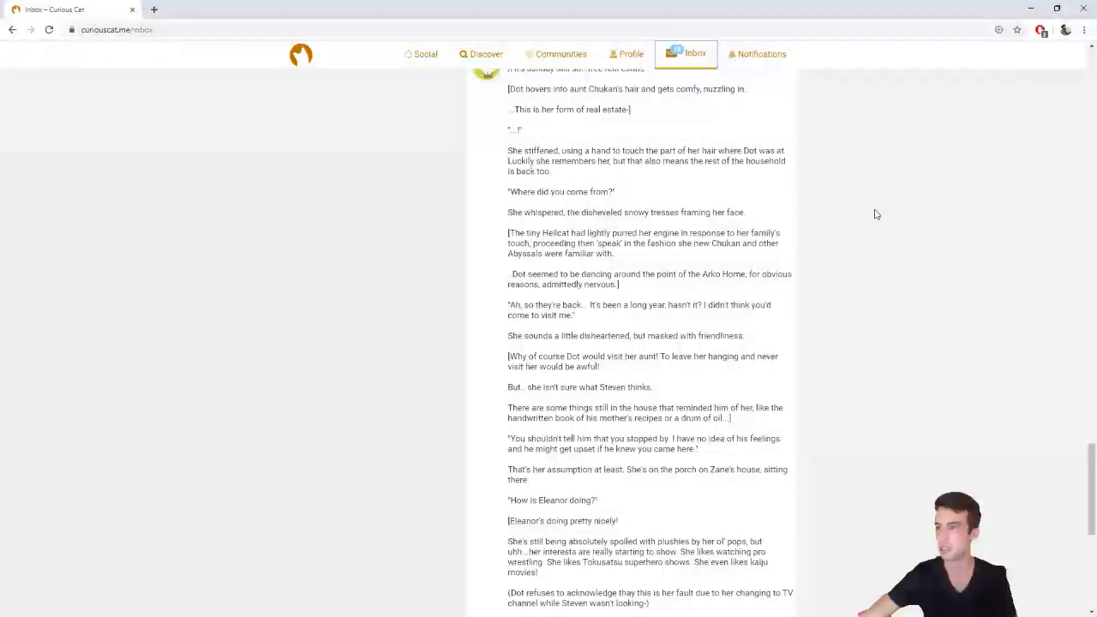